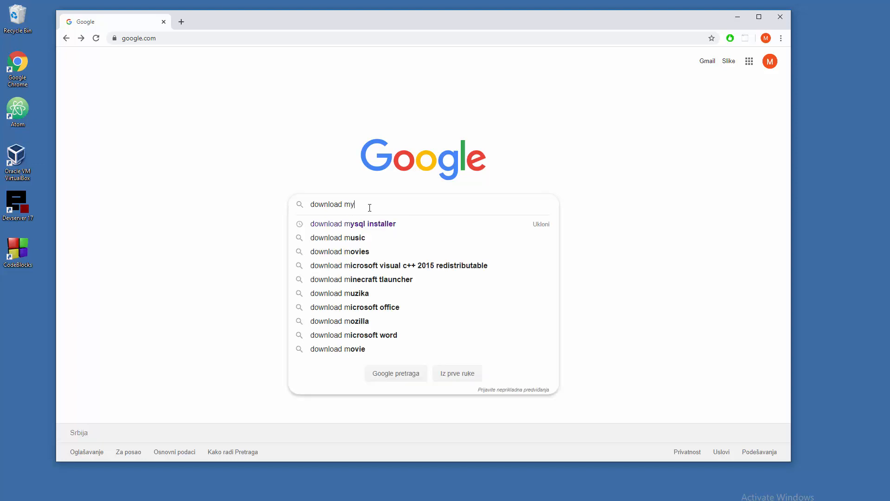
Search Google for 'download mysql install' and open the MySQL Installer download result.
{"action": "type", "text": "sql install"}
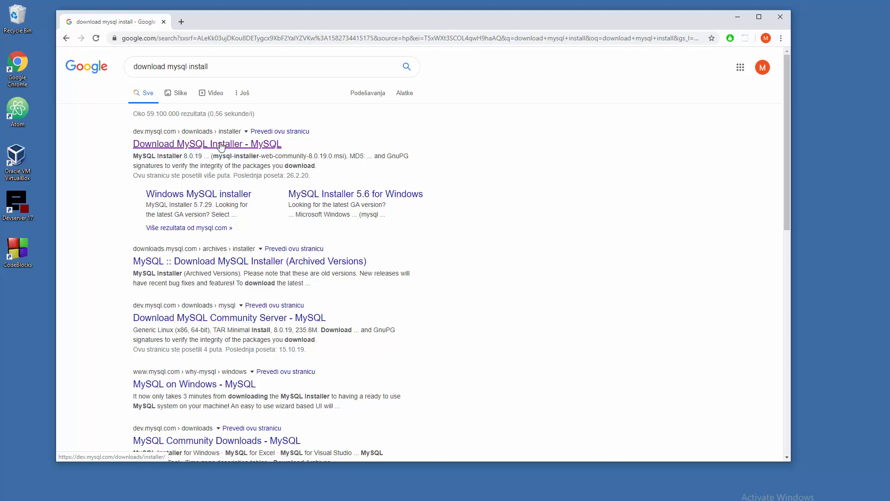
{"action": "left_click", "coordinate": [207, 143]}
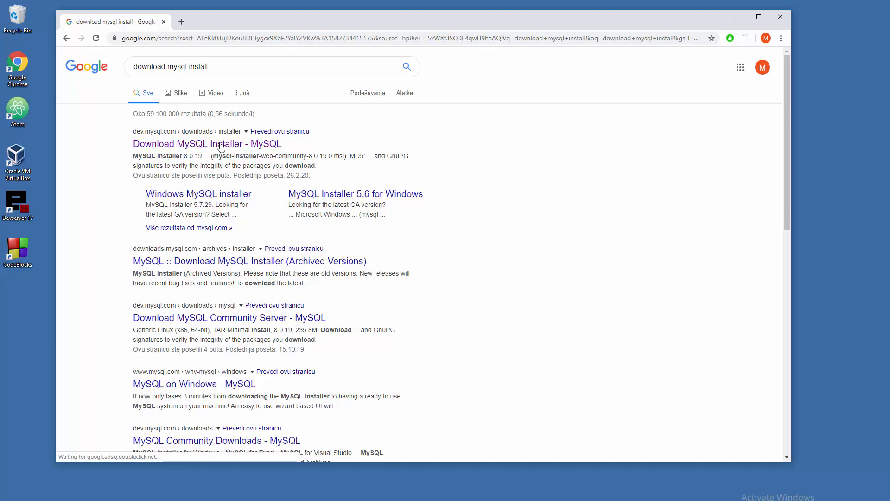
Reach the MySQL Installer 8.0.19 downloads page listing the 18.6M and 398.9M MSI installers.
{"action": "left_click", "coordinate": [207, 143]}
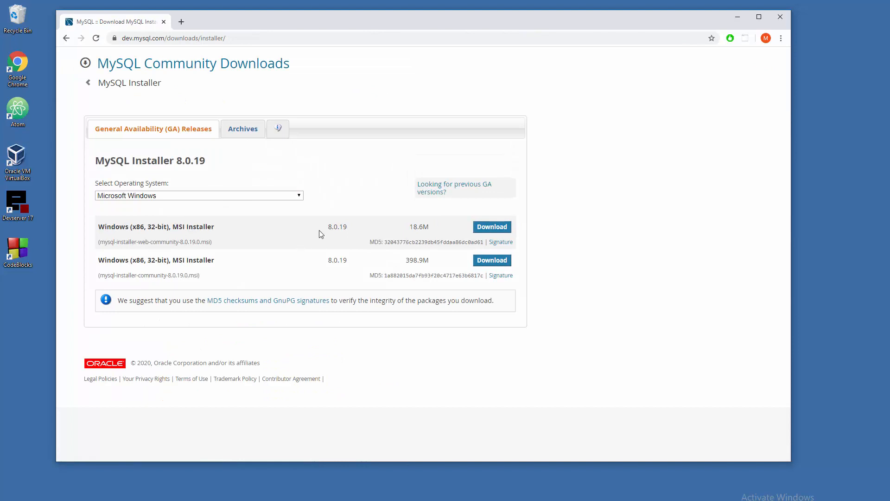
{"action": "mouse_move", "coordinate": [189, 227]}
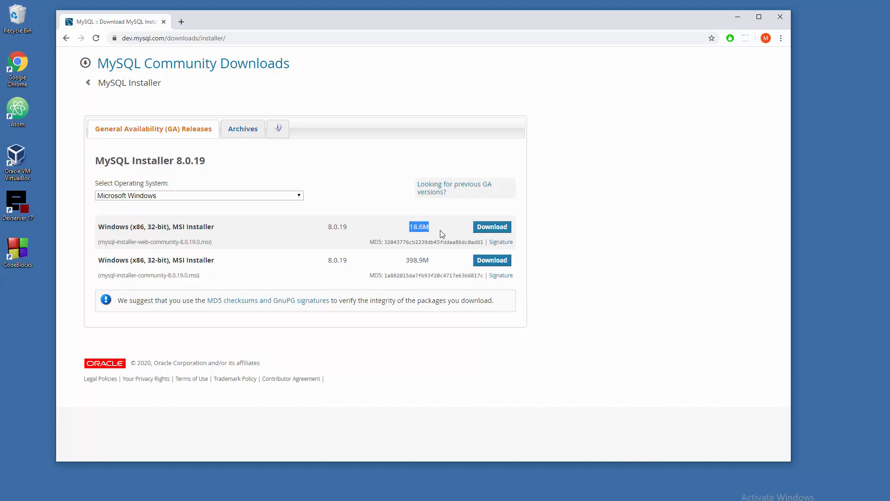
{"action": "mouse_move", "coordinate": [422, 235]}
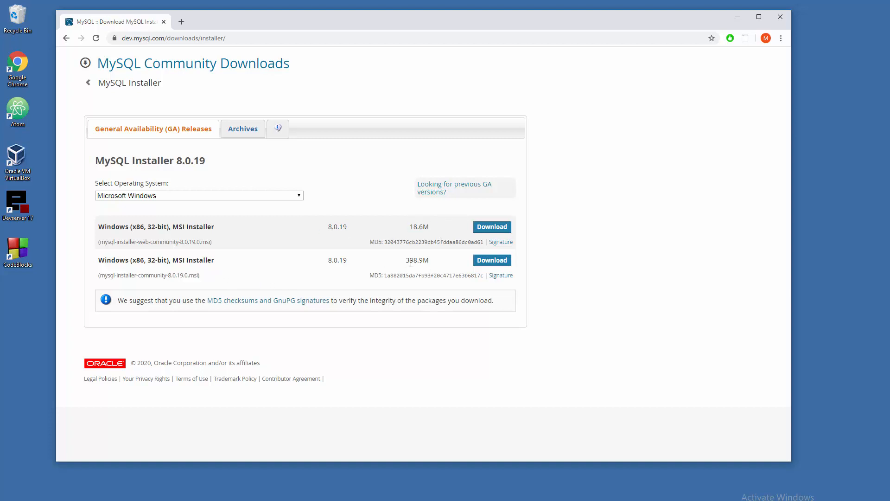
{"action": "mouse_move", "coordinate": [418, 260]}
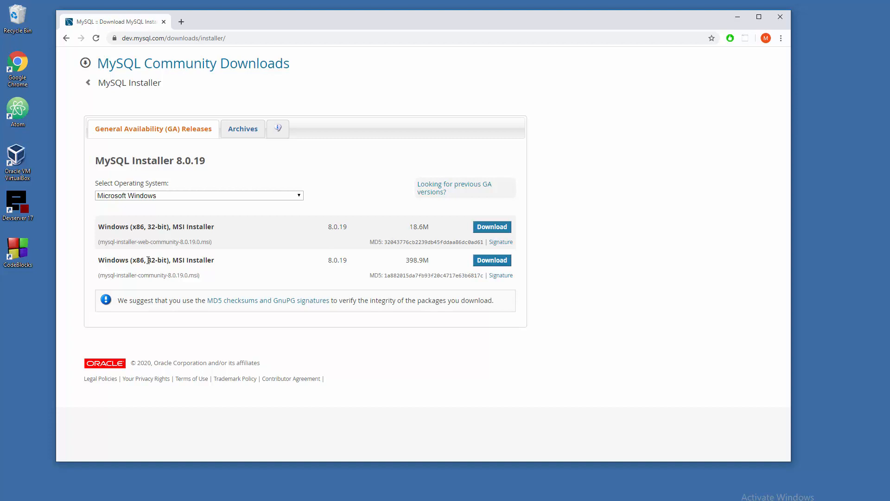
{"action": "double_click", "coordinate": [151, 260]}
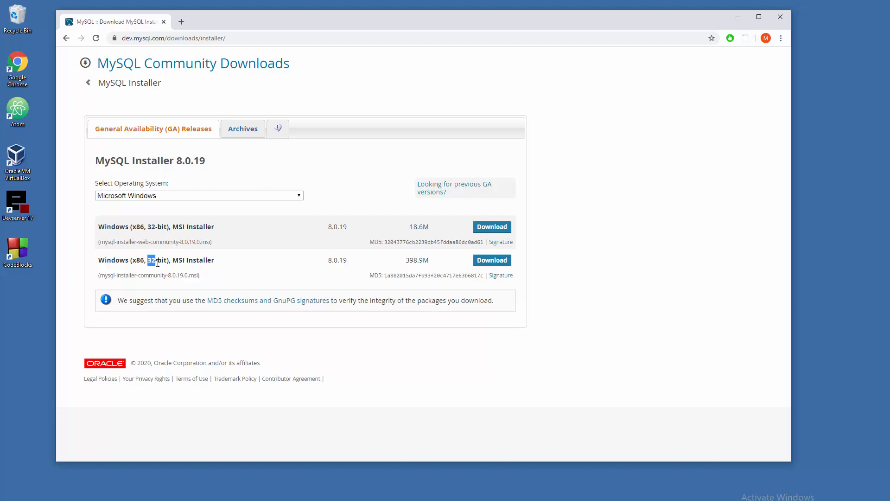
{"action": "mouse_move", "coordinate": [191, 260]}
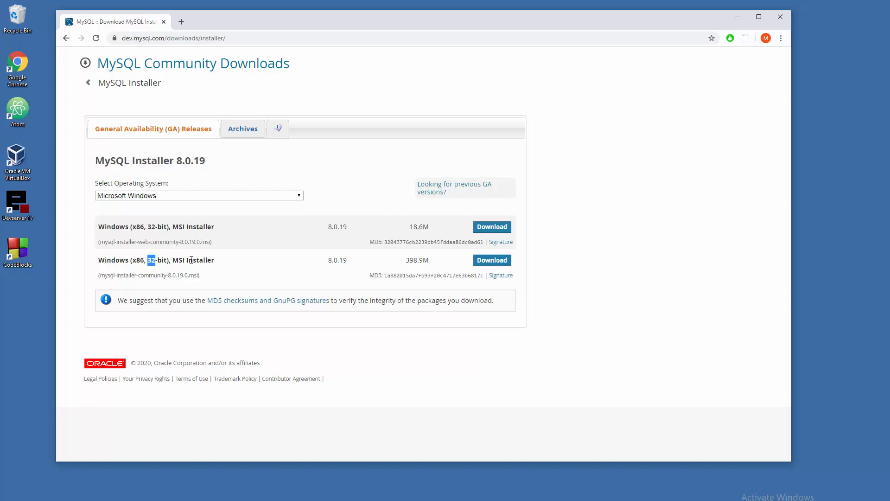
{"action": "mouse_move", "coordinate": [427, 277]}
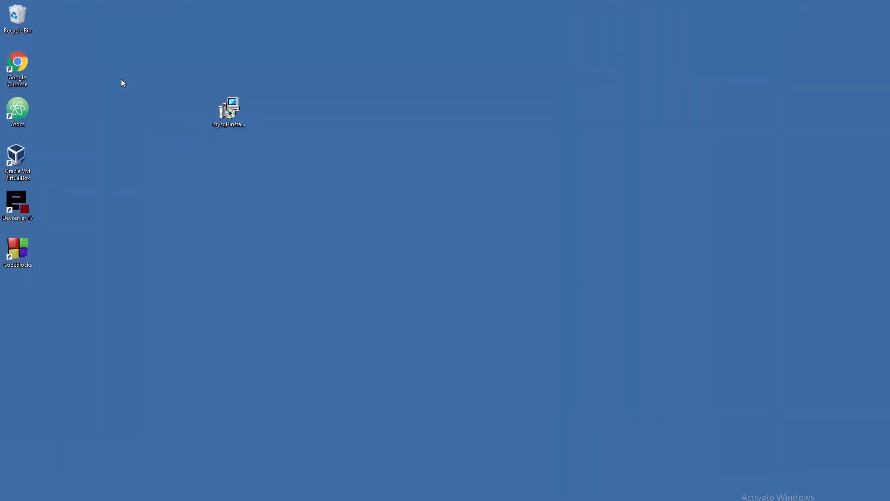
Launch mysql-installer-community-8.0.19.0 from the desktop to reach Choosing a Setup Type.
{"action": "left_click", "coordinate": [228, 111]}
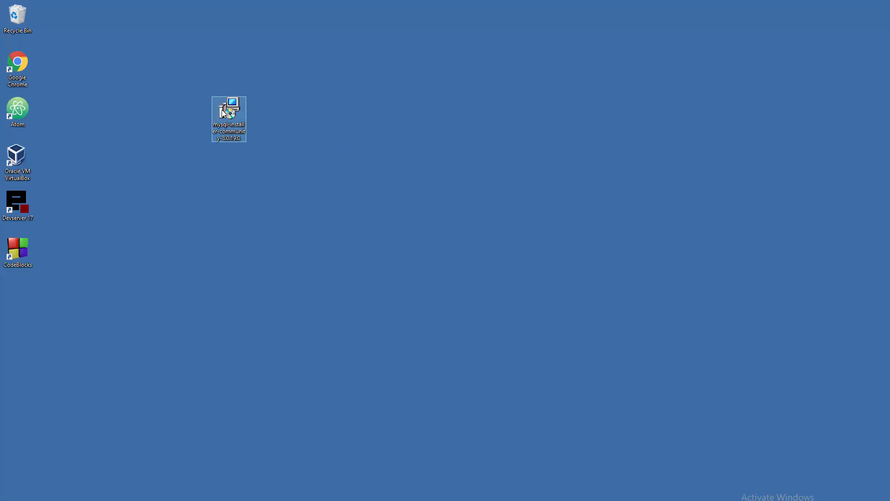
{"action": "double_click", "coordinate": [228, 108]}
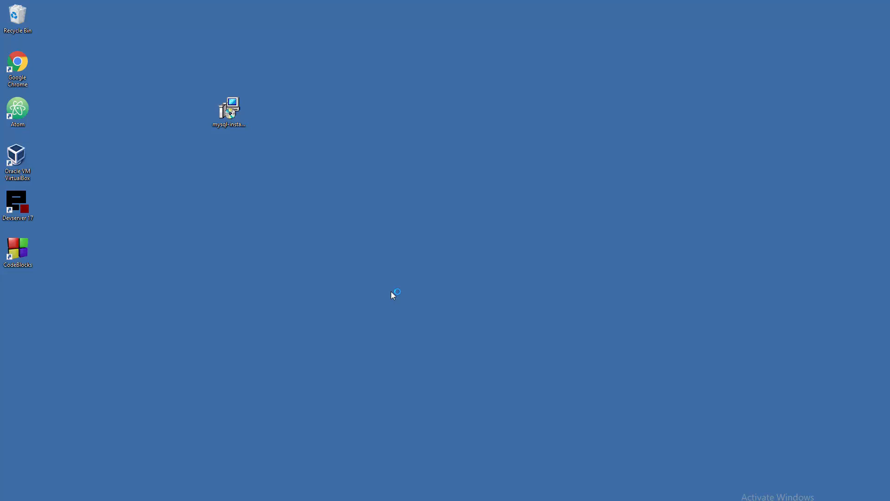
{"action": "double_click", "coordinate": [228, 108]}
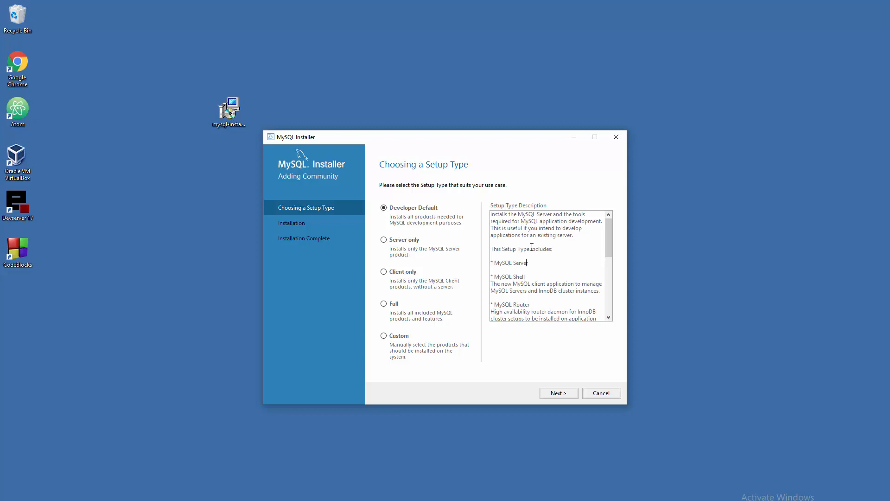
Choose the 'Server only' setup type and advance to Path Conflicts.
{"action": "left_click", "coordinate": [385, 240]}
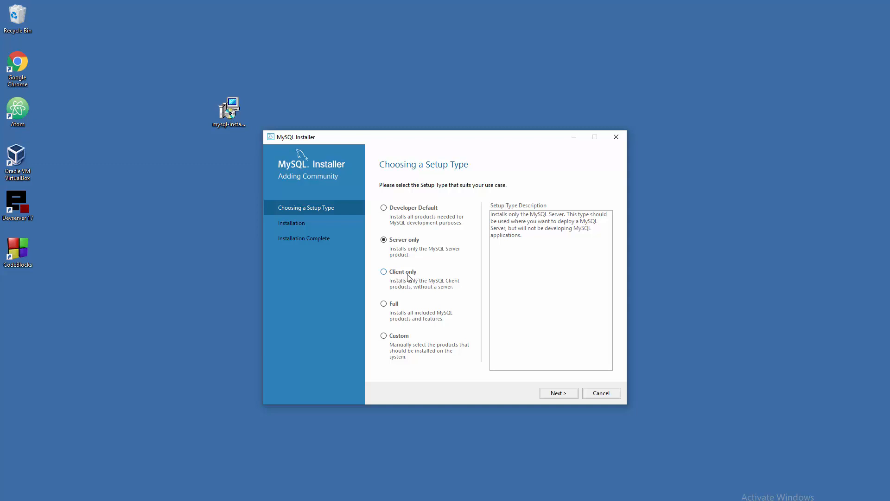
{"action": "mouse_move", "coordinate": [405, 248]}
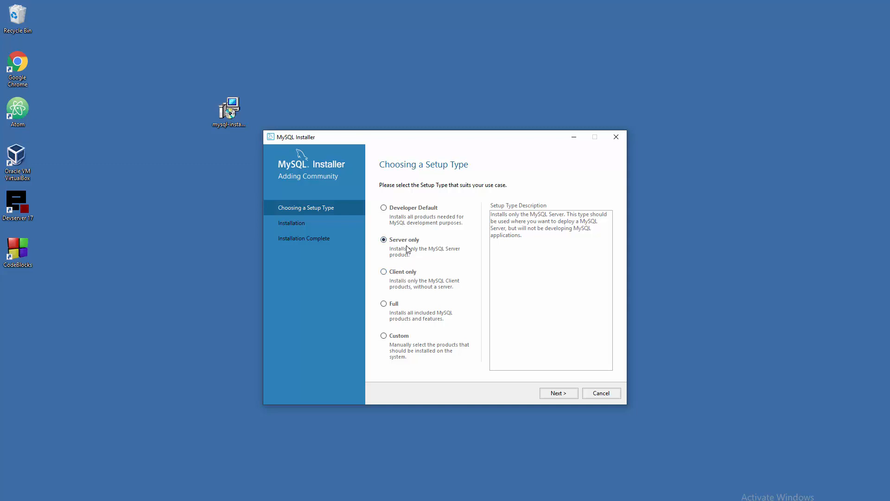
{"action": "mouse_move", "coordinate": [551, 393]}
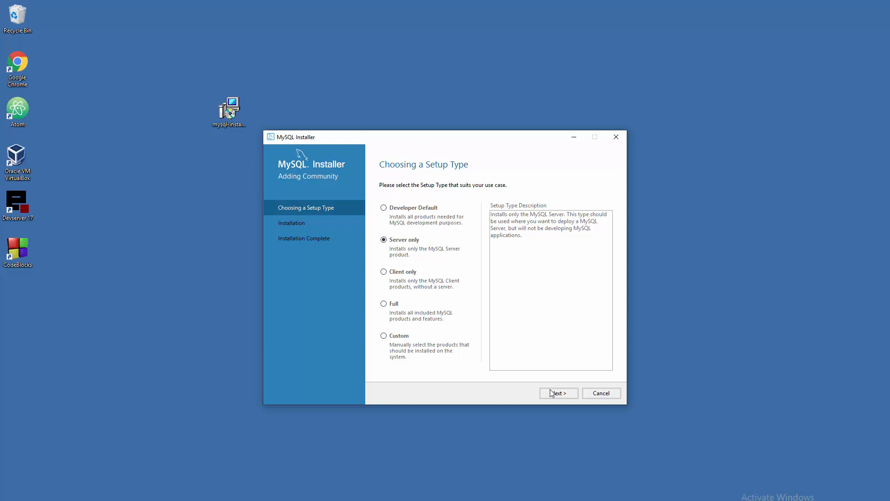
{"action": "left_click", "coordinate": [558, 393]}
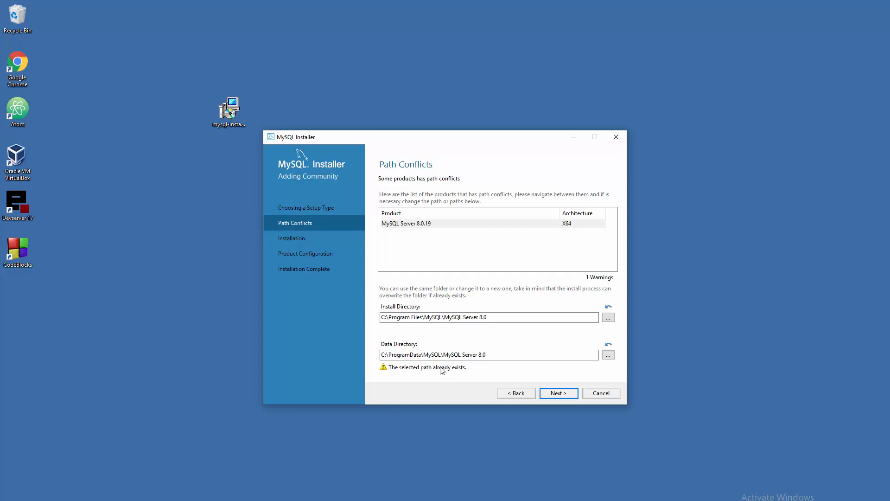
{"action": "mouse_move", "coordinate": [389, 371]}
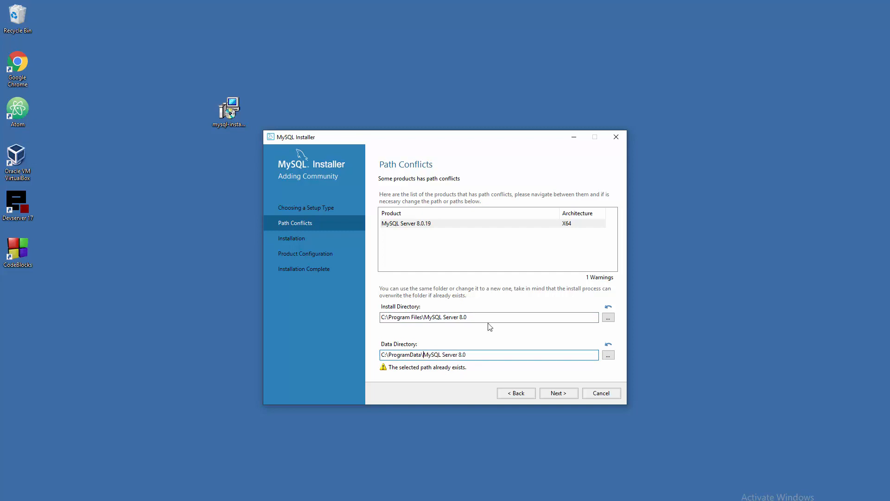
Remove the extra '\MySQL' folder from both directory paths and continue to installation.
{"action": "left_click", "coordinate": [490, 316]}
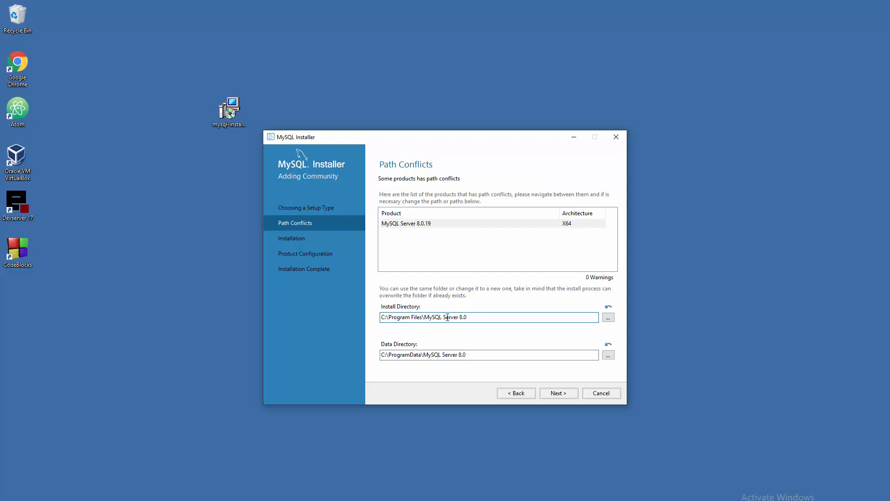
{"action": "mouse_move", "coordinate": [575, 226]}
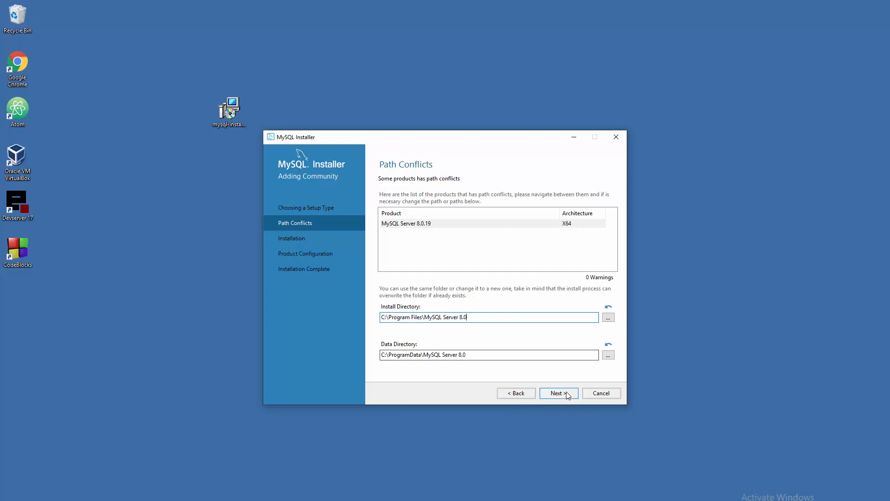
{"action": "left_click", "coordinate": [558, 393]}
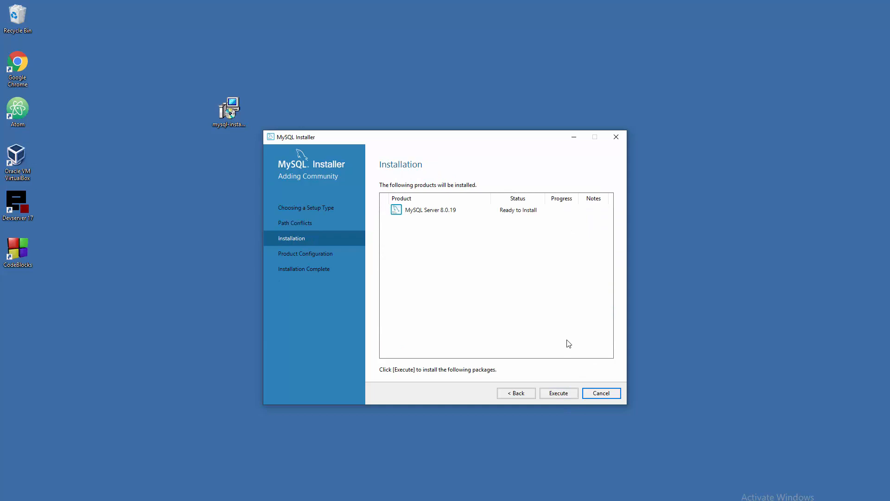
Execute the MySQL Server 8.0.19 install with details shown, then continue to configuration.
{"action": "left_click", "coordinate": [558, 393]}
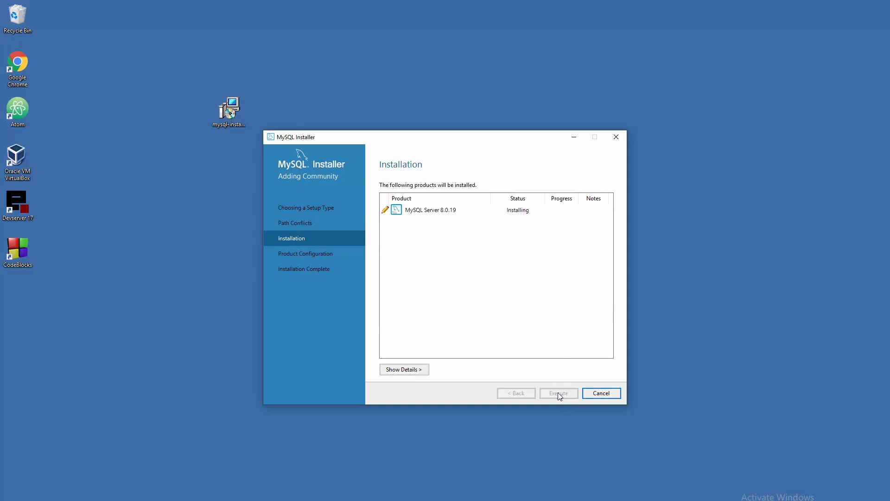
{"action": "left_click", "coordinate": [404, 369]}
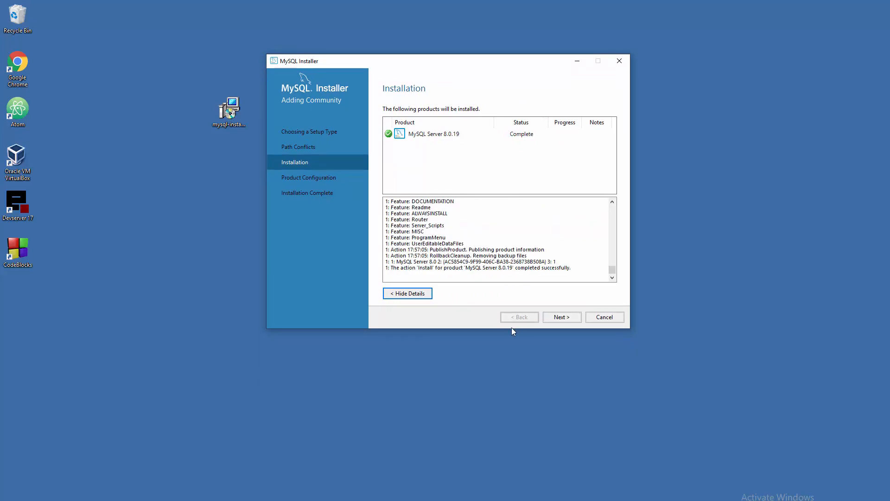
{"action": "mouse_move", "coordinate": [523, 139]}
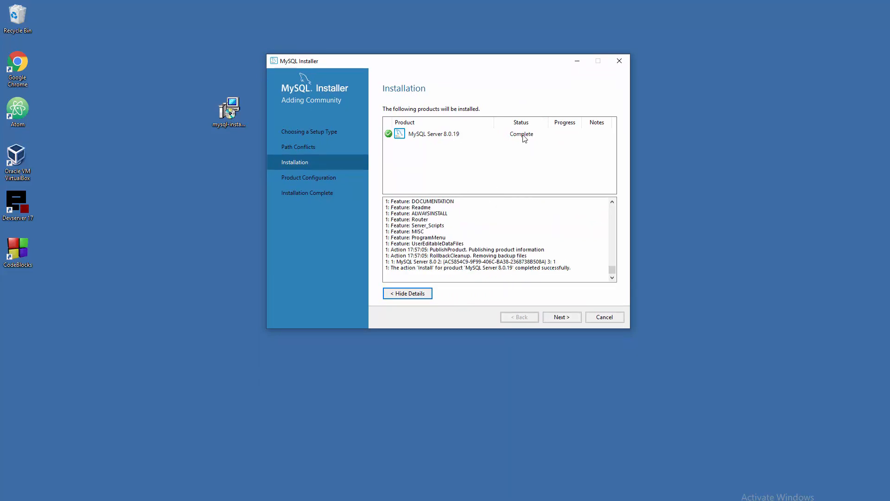
{"action": "left_click", "coordinate": [561, 317]}
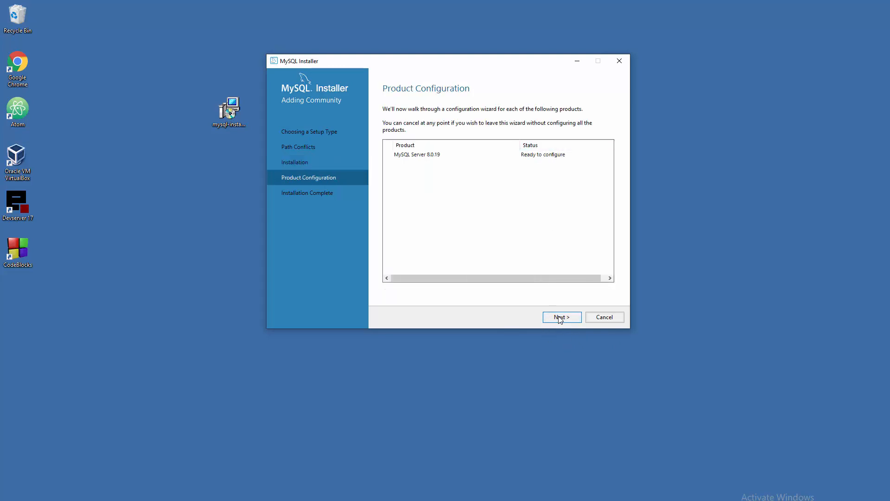
Begin configuration and keep Standalone MySQL Server / Classic MySQL Replication.
{"action": "left_click", "coordinate": [561, 317]}
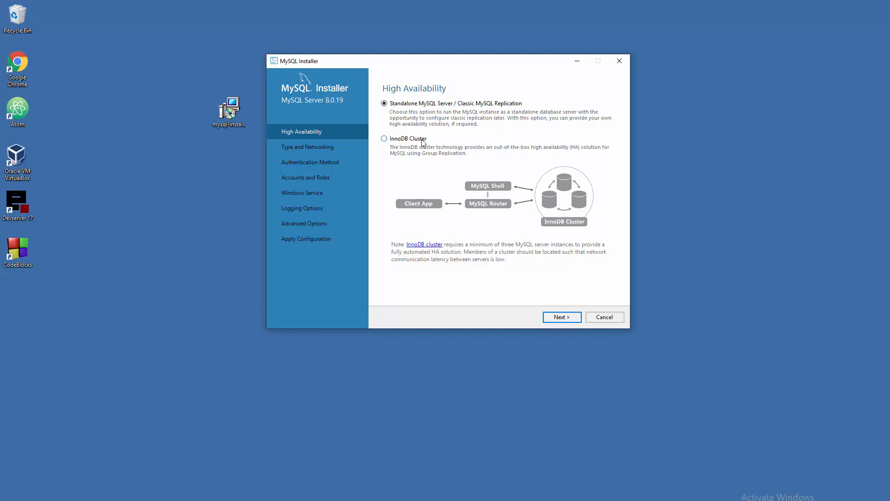
{"action": "mouse_move", "coordinate": [474, 219]}
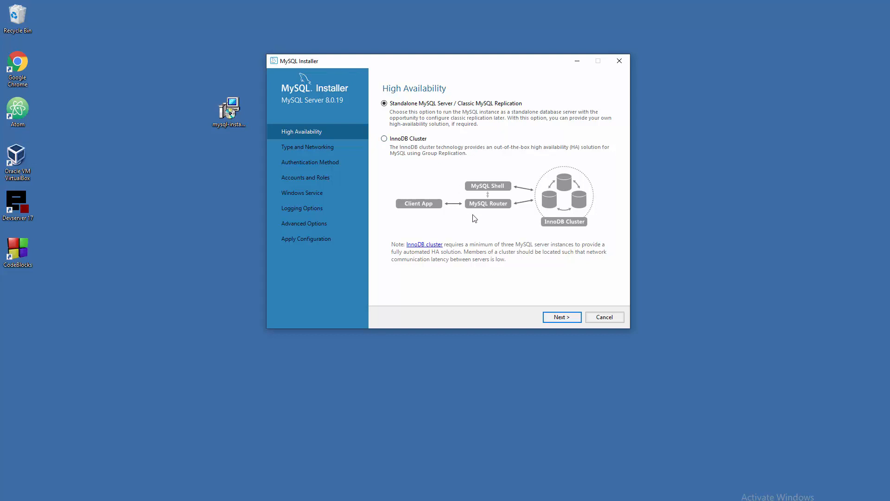
{"action": "left_click", "coordinate": [385, 104]}
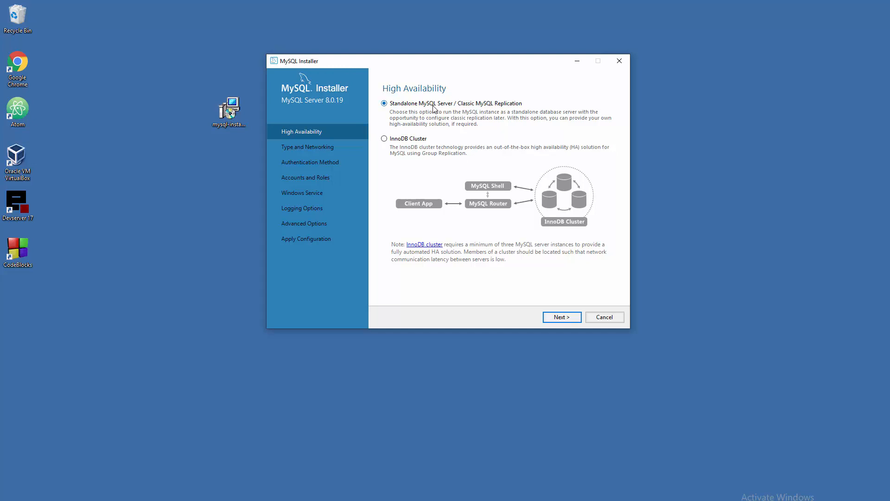
{"action": "mouse_move", "coordinate": [403, 109]}
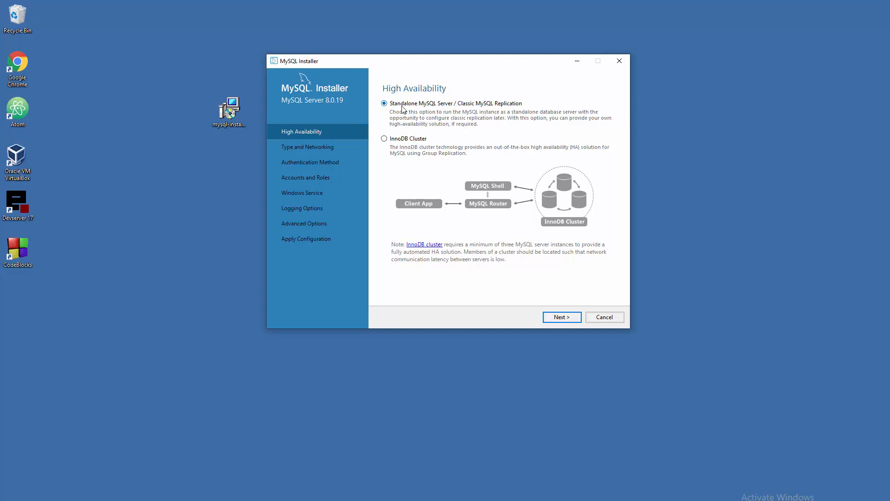
{"action": "mouse_move", "coordinate": [435, 111]}
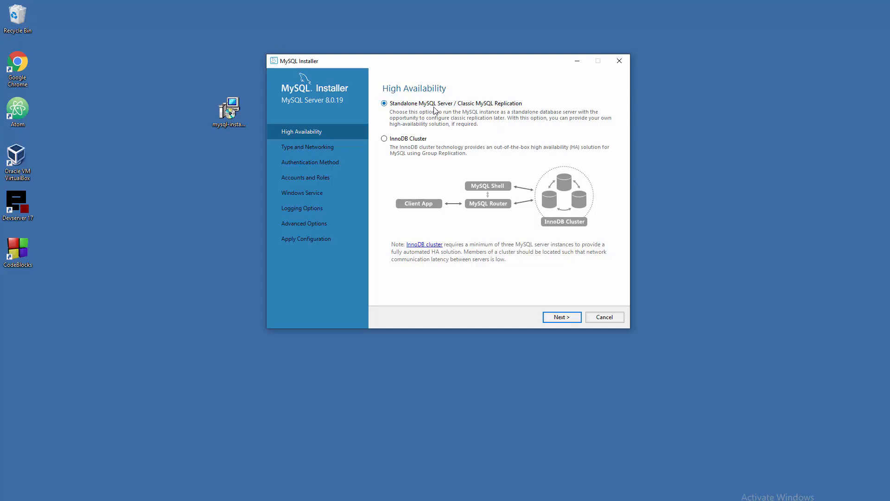
{"action": "mouse_move", "coordinate": [559, 278]}
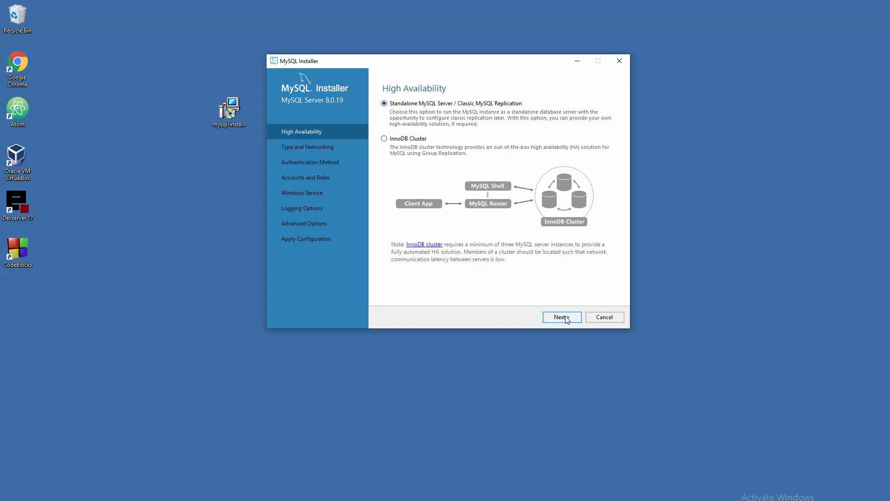
{"action": "left_click", "coordinate": [561, 317]}
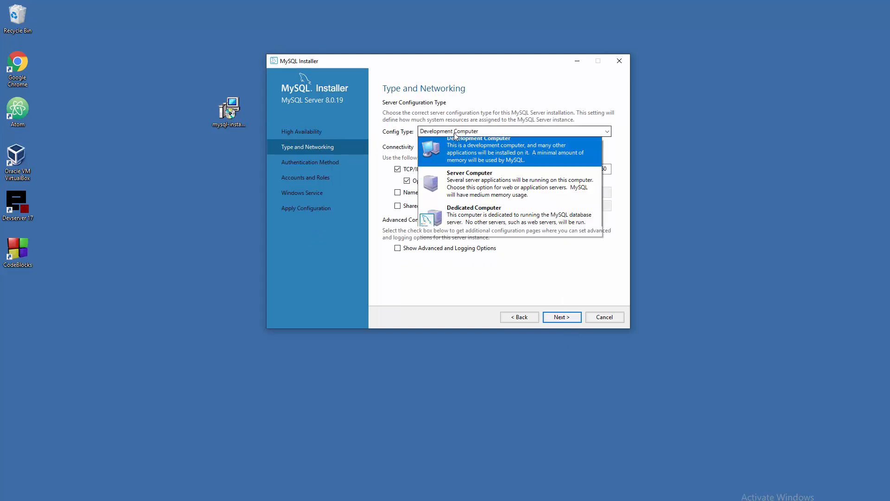
{"action": "mouse_move", "coordinate": [477, 189]}
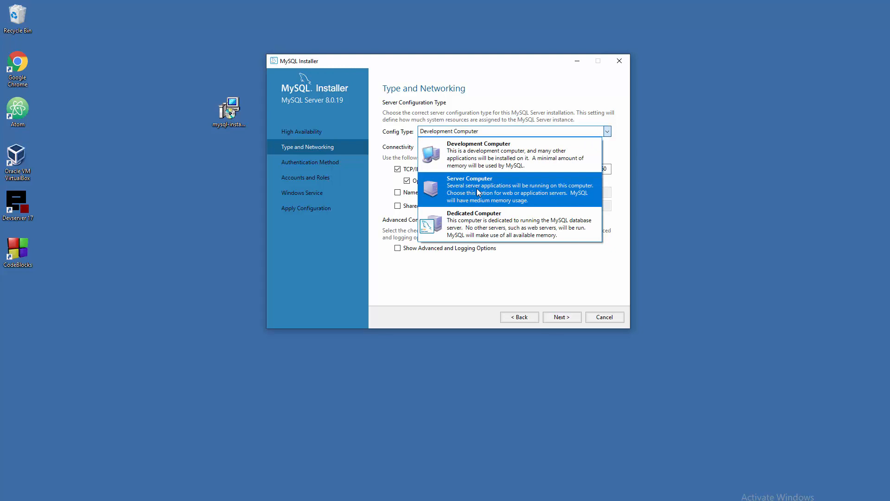
{"action": "mouse_move", "coordinate": [484, 189]}
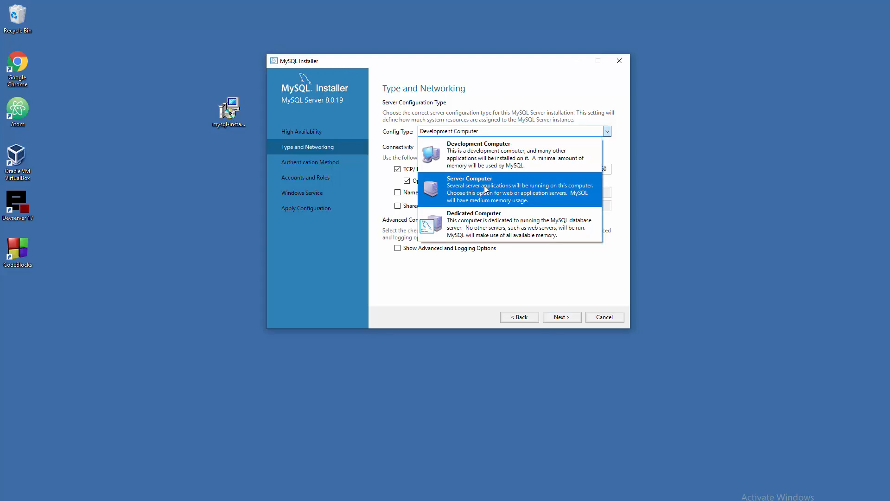
{"action": "mouse_move", "coordinate": [500, 192]}
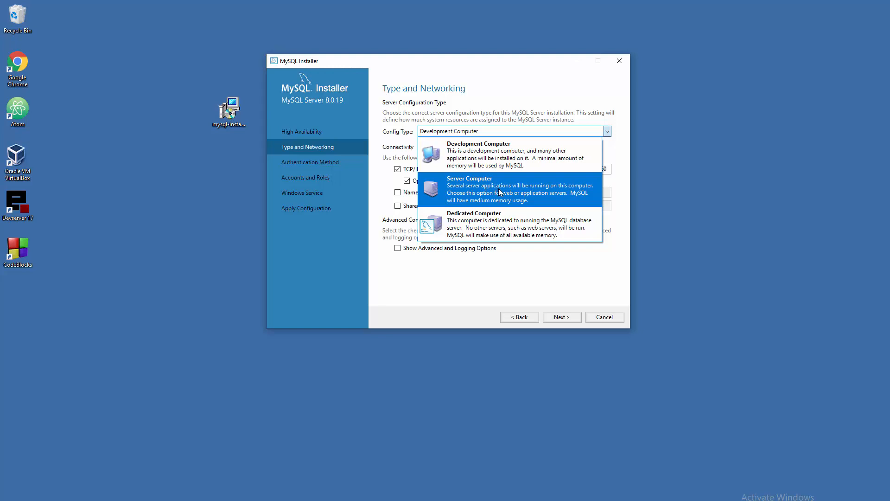
{"action": "mouse_move", "coordinate": [484, 227]}
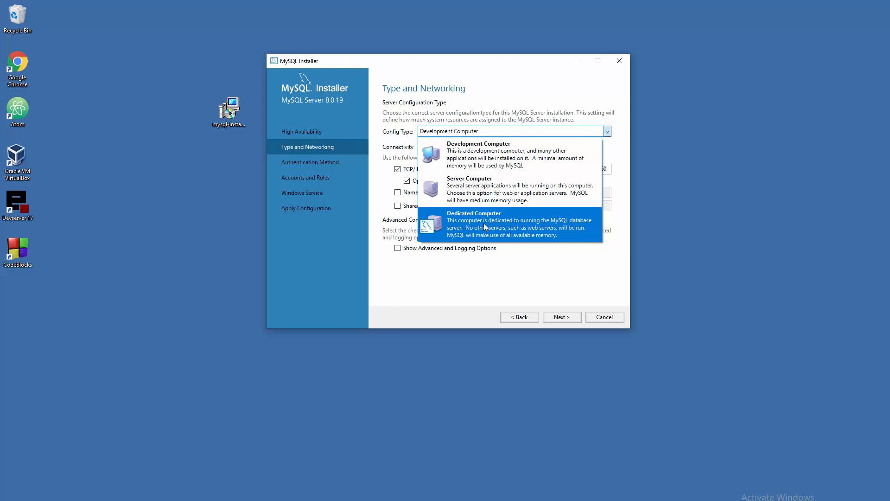
{"action": "mouse_move", "coordinate": [483, 232]}
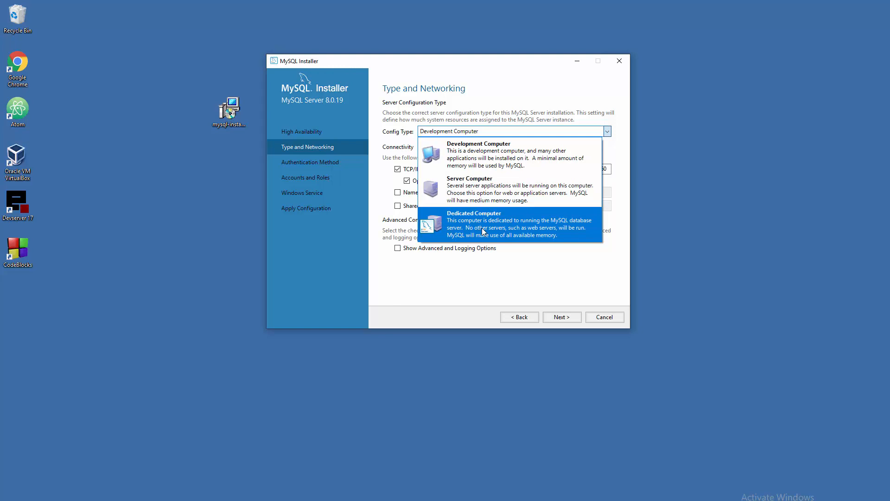
{"action": "mouse_move", "coordinate": [502, 190]}
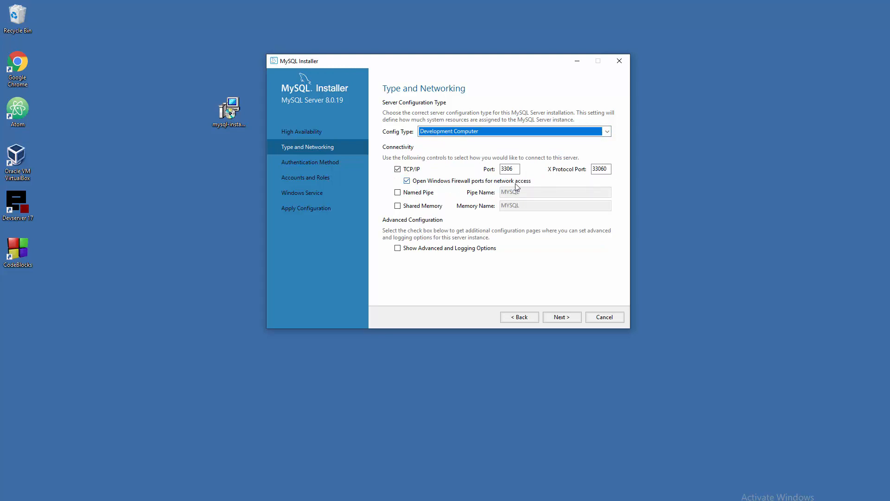
{"action": "mouse_move", "coordinate": [514, 187]}
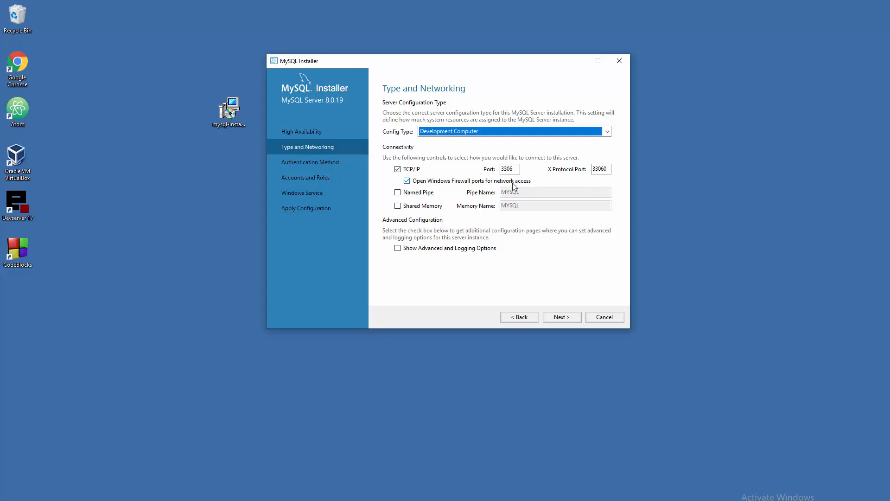
{"action": "mouse_move", "coordinate": [462, 187]}
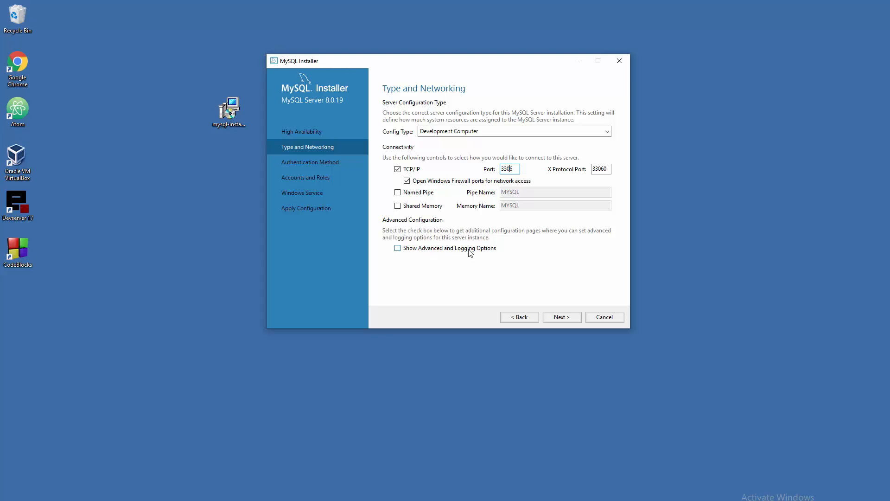
Accept Development Computer config type with TCP/IP port 3306.
{"action": "left_click", "coordinate": [561, 317]}
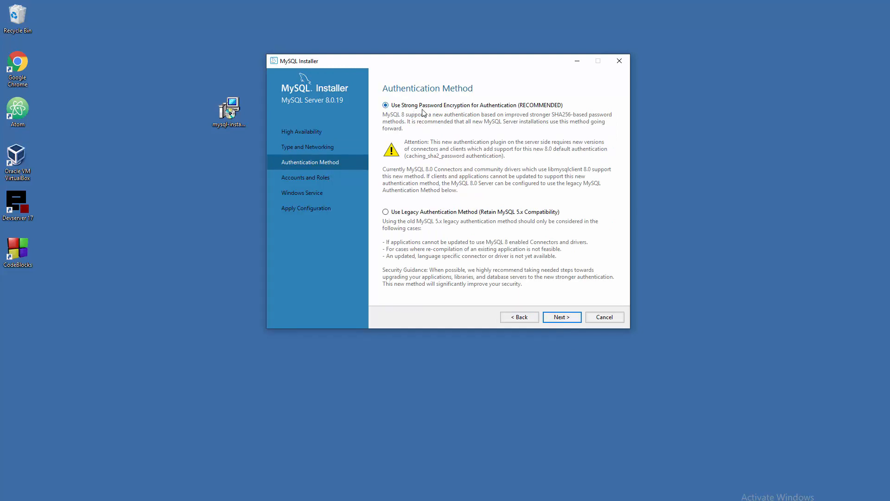
{"action": "mouse_move", "coordinate": [540, 116]}
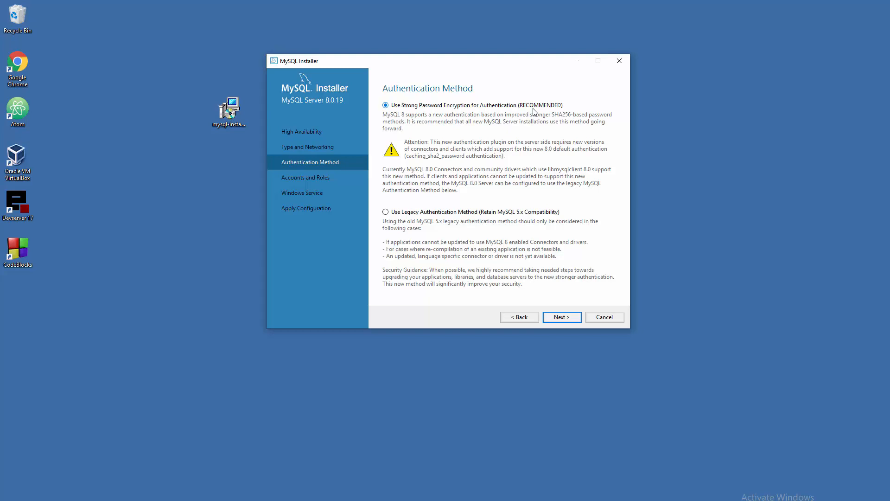
{"action": "mouse_move", "coordinate": [462, 209]}
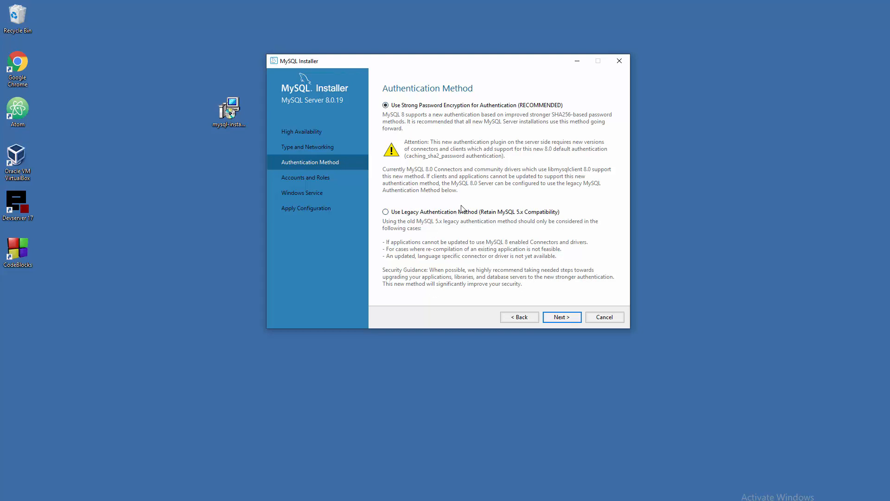
Keep Use Strong Password Encryption for Authentication and continue to Accounts and Roles.
{"action": "left_click", "coordinate": [561, 317]}
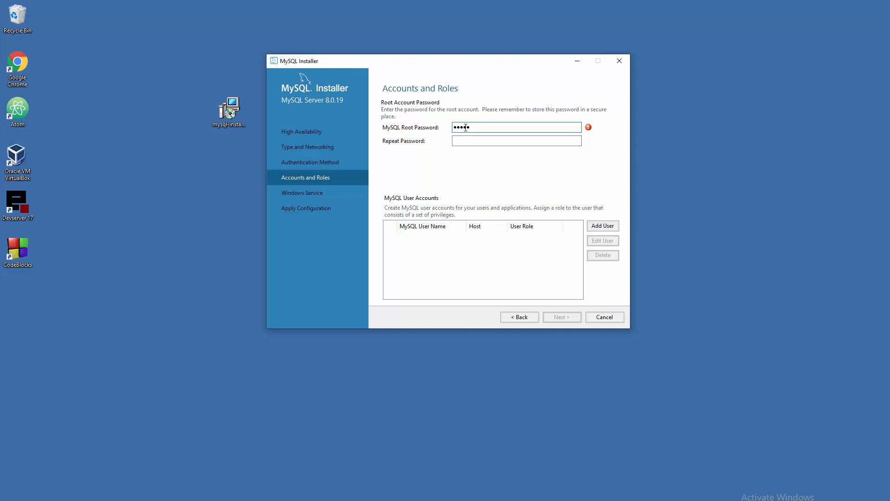
Enter the root password in MySQL Root Password and again in Repeat Password.
{"action": "type", "text": "••"}
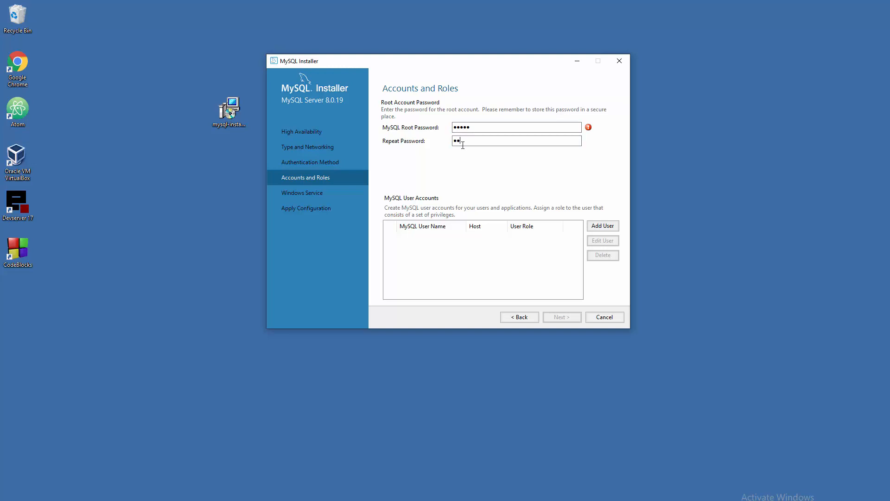
{"action": "type", "text": "•••"}
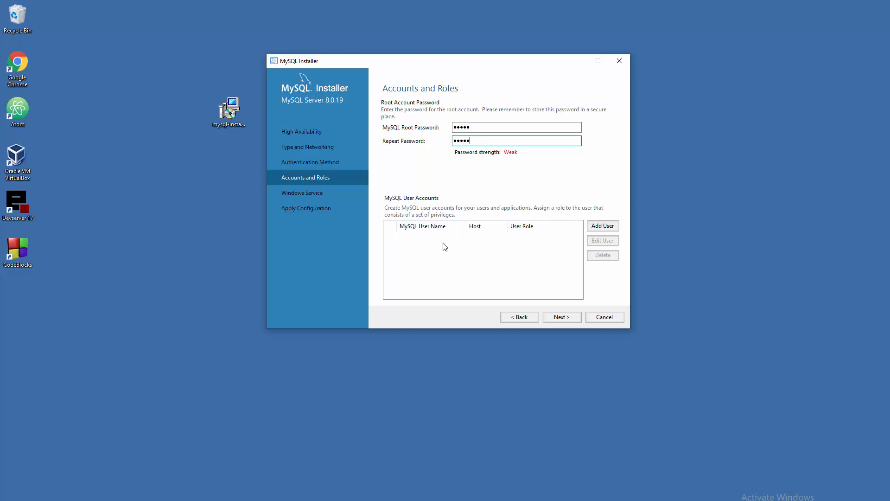
{"action": "mouse_move", "coordinate": [526, 235]}
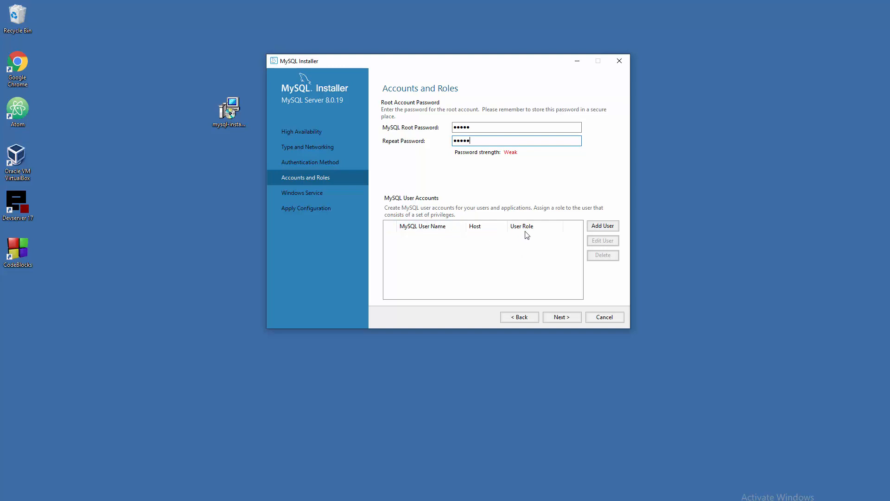
{"action": "mouse_move", "coordinate": [585, 224]}
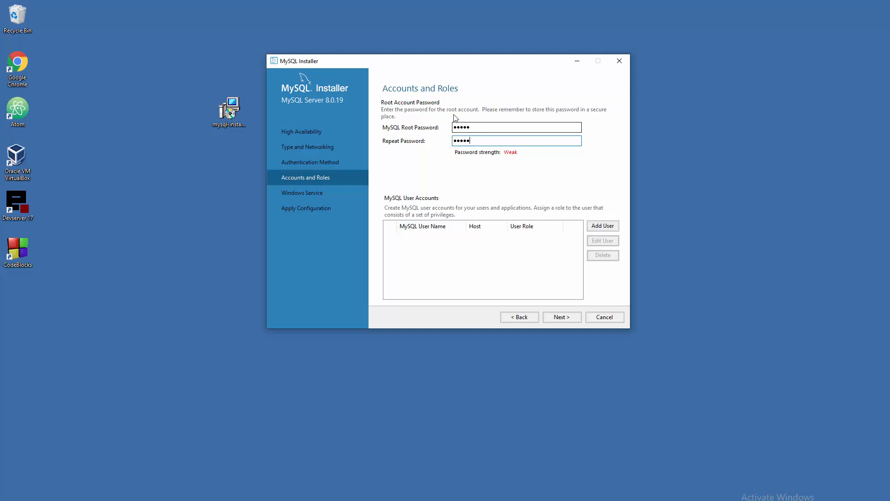
{"action": "mouse_move", "coordinate": [549, 179]}
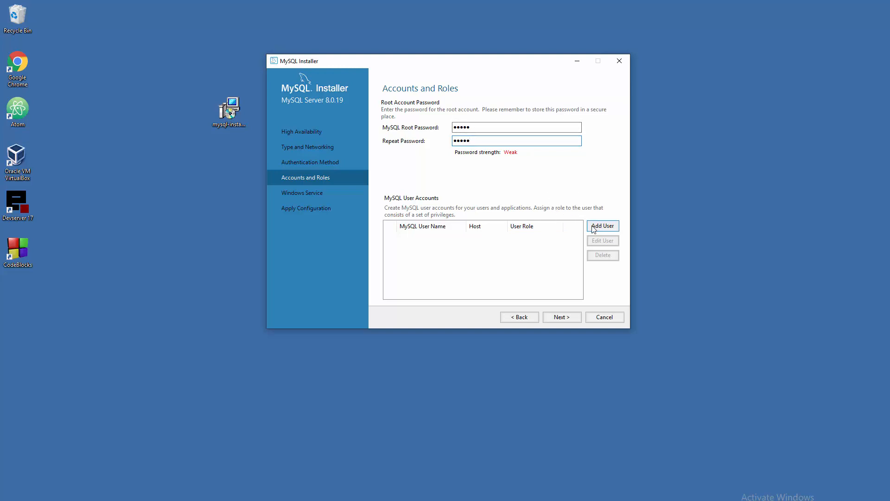
{"action": "left_click", "coordinate": [603, 226]}
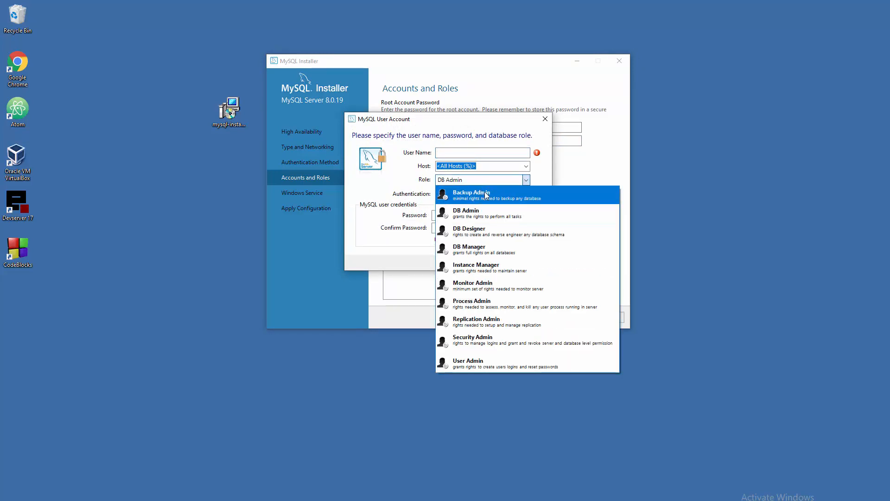
{"action": "mouse_move", "coordinate": [494, 217]}
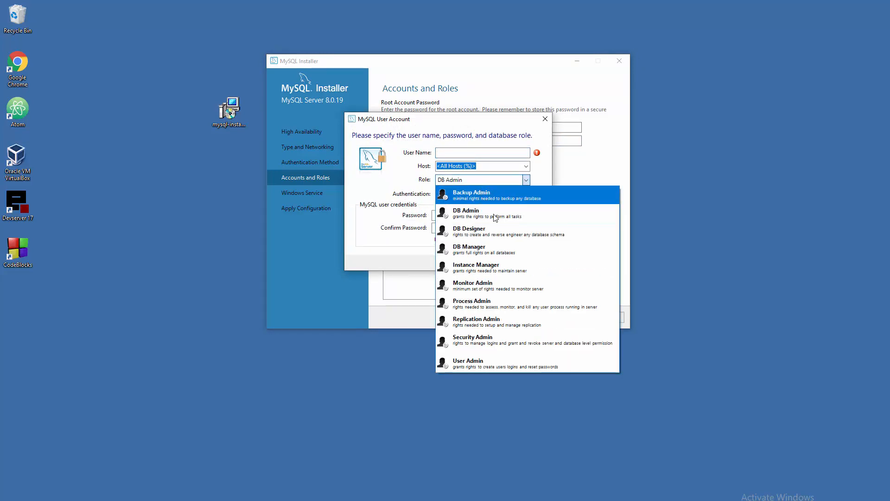
{"action": "mouse_move", "coordinate": [483, 321]}
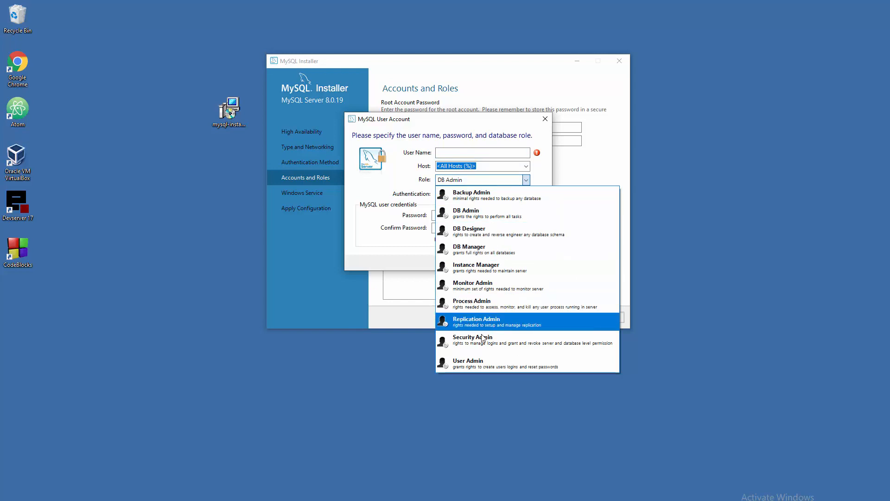
{"action": "mouse_move", "coordinate": [472, 339]}
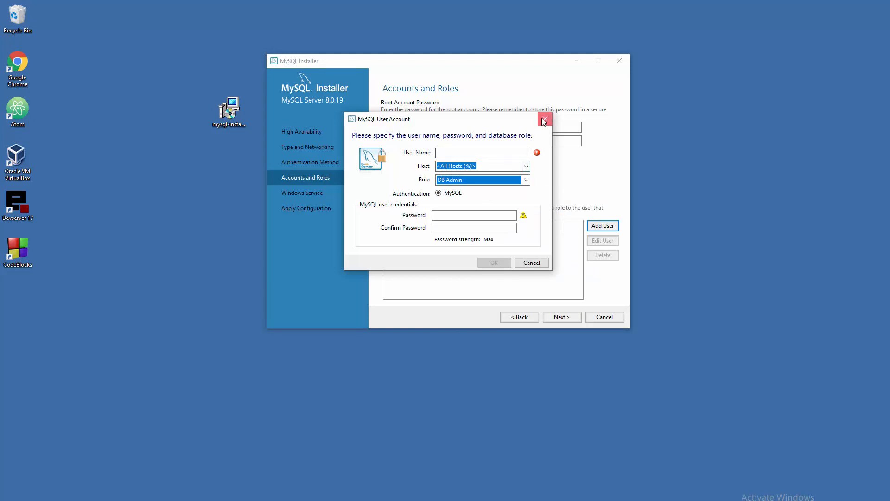
{"action": "left_click", "coordinate": [542, 119]}
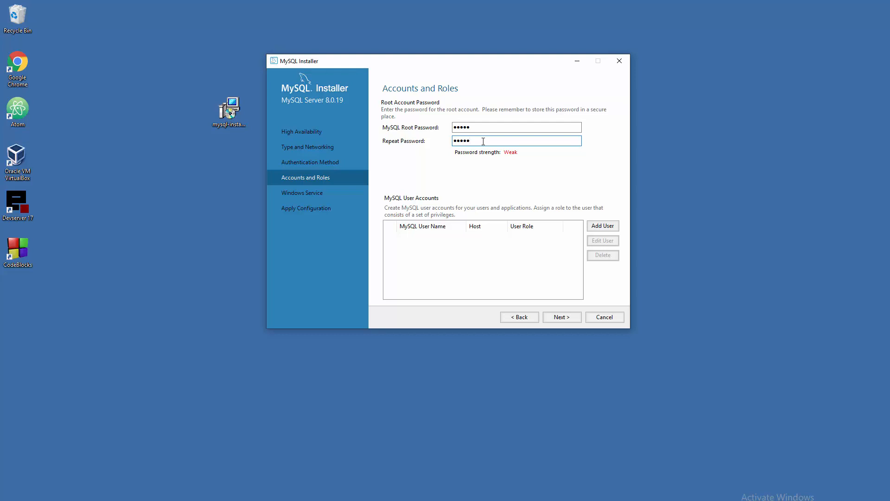
{"action": "type", "text": "•"}
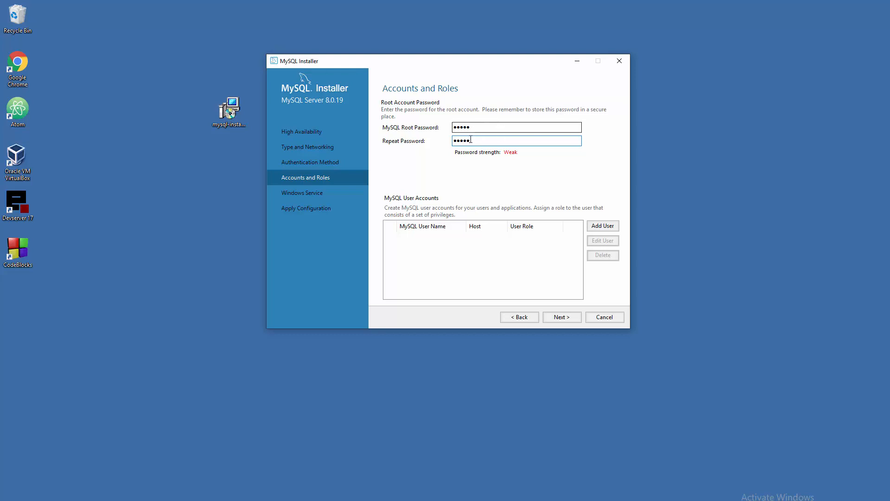
{"action": "left_click", "coordinate": [516, 127]}
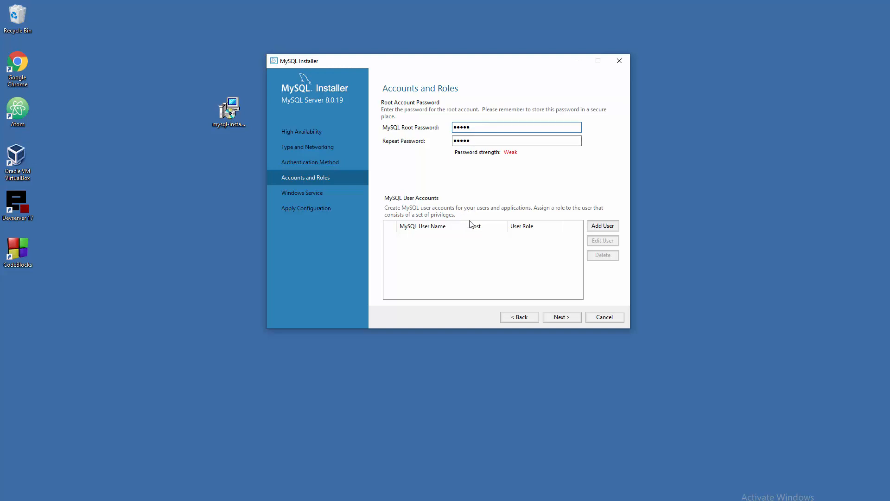
{"action": "left_click", "coordinate": [561, 317]}
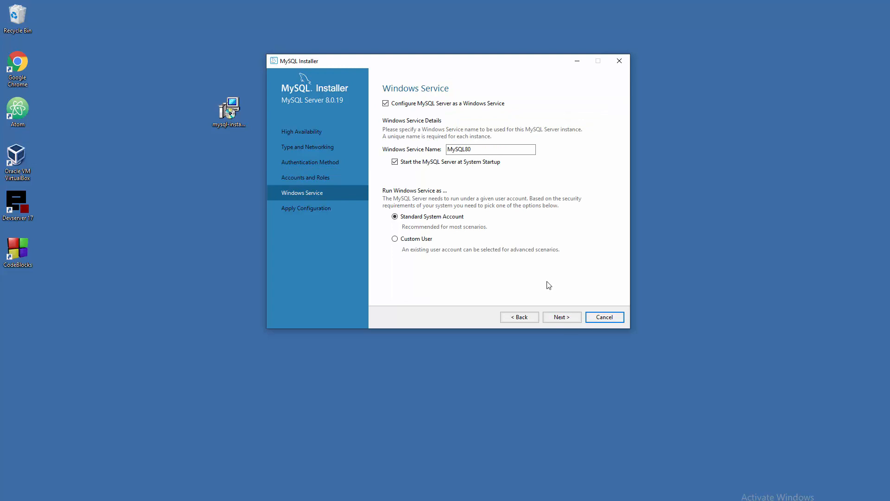
{"action": "mouse_move", "coordinate": [417, 92]}
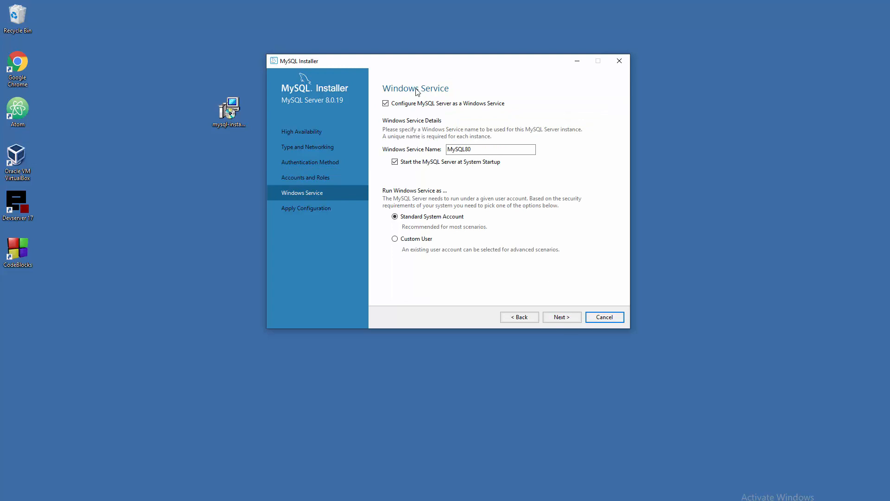
{"action": "mouse_move", "coordinate": [425, 97]}
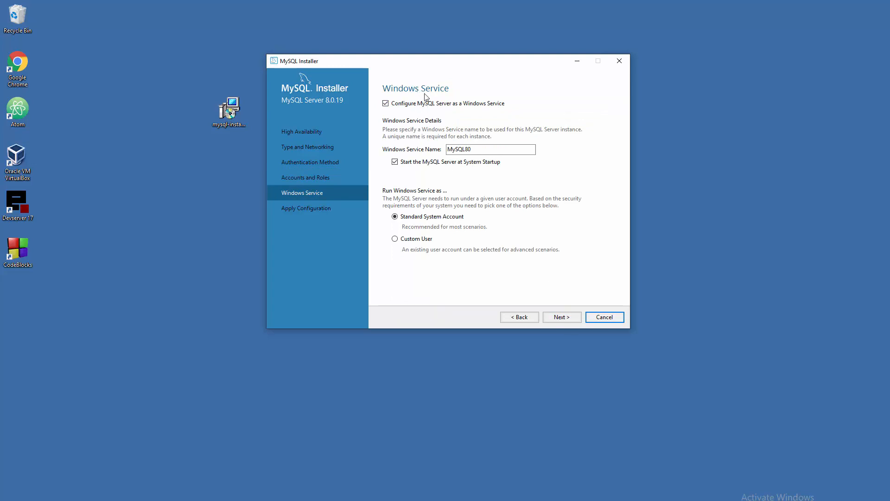
{"action": "mouse_move", "coordinate": [427, 108]}
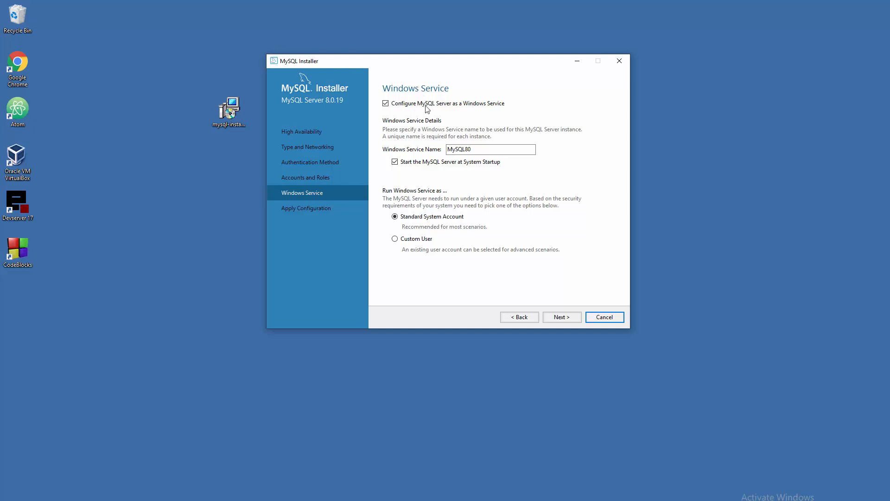
{"action": "mouse_move", "coordinate": [433, 159]}
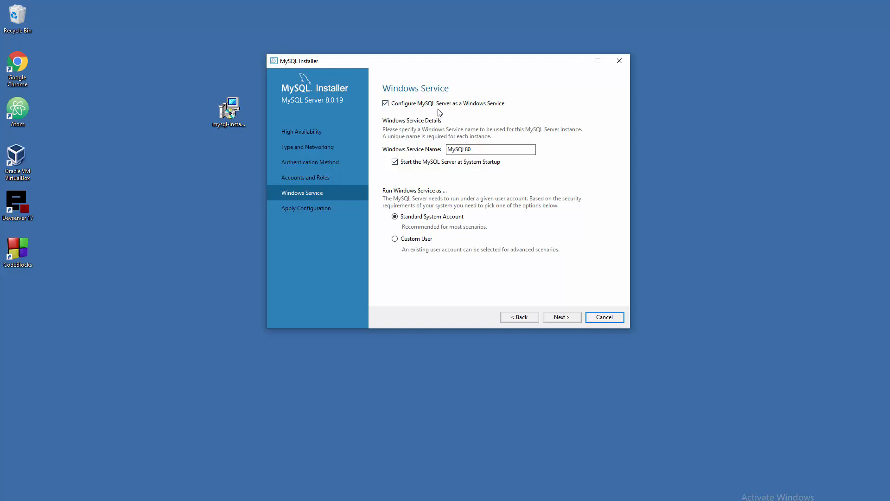
{"action": "mouse_move", "coordinate": [496, 107]}
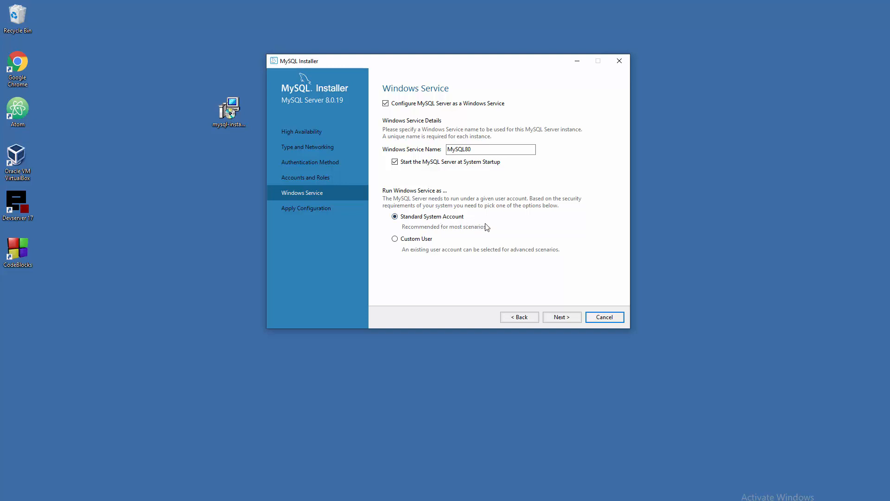
Execute the MySQL Server 8.0.19 configuration steps, then finish the installation and close the installer.
{"action": "left_click", "coordinate": [561, 317]}
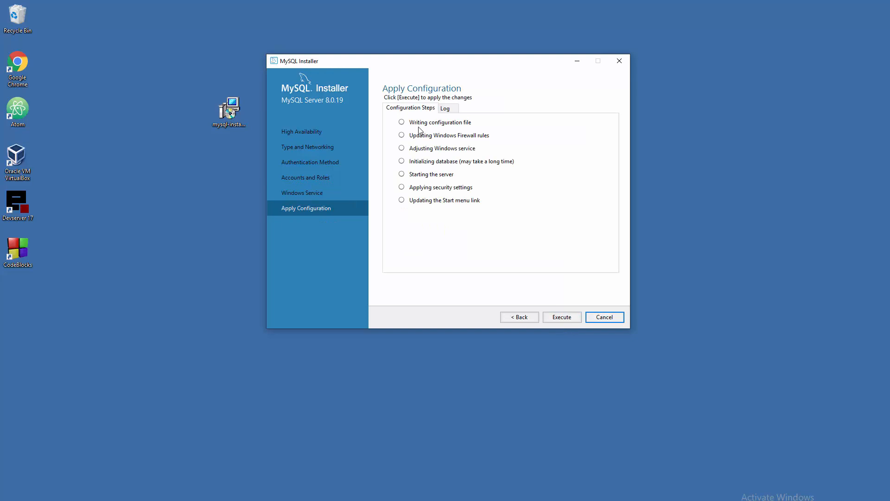
{"action": "mouse_move", "coordinate": [544, 302]}
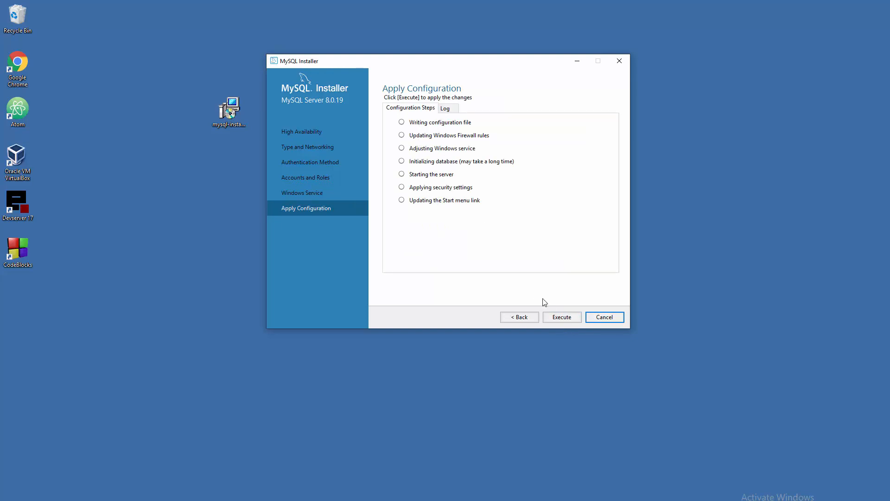
{"action": "left_click", "coordinate": [561, 317]}
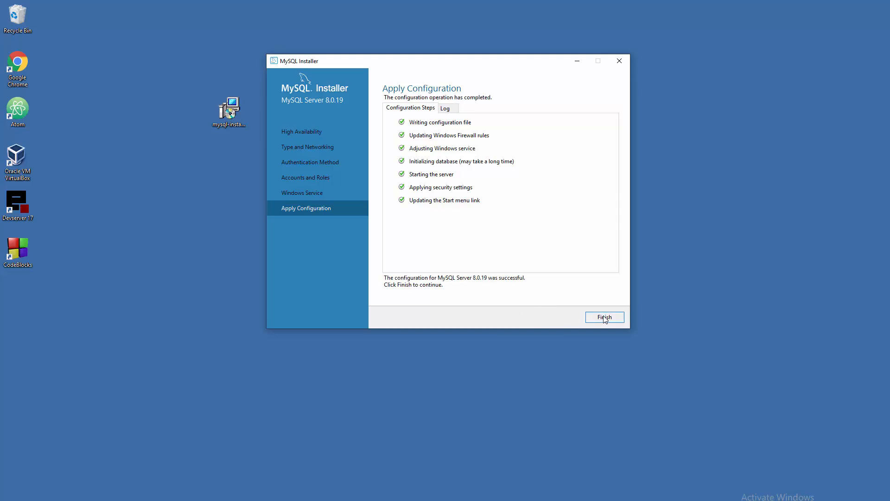
{"action": "left_click", "coordinate": [605, 317]}
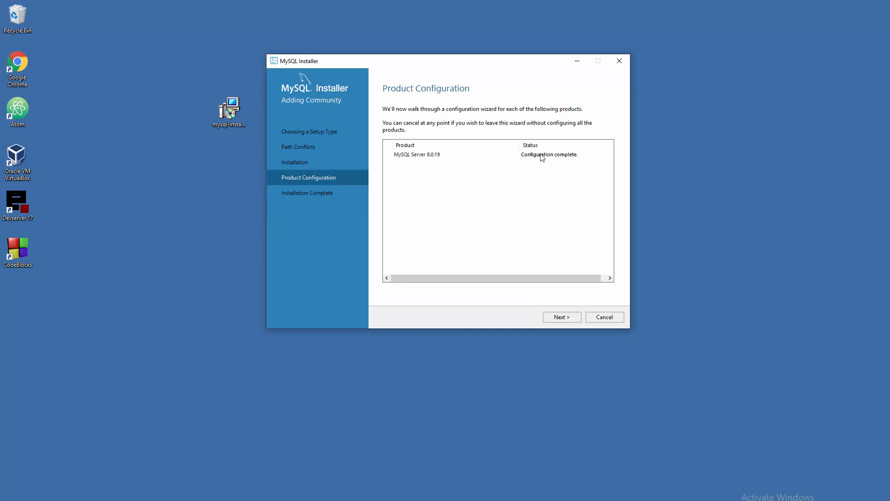
{"action": "left_click", "coordinate": [561, 317]}
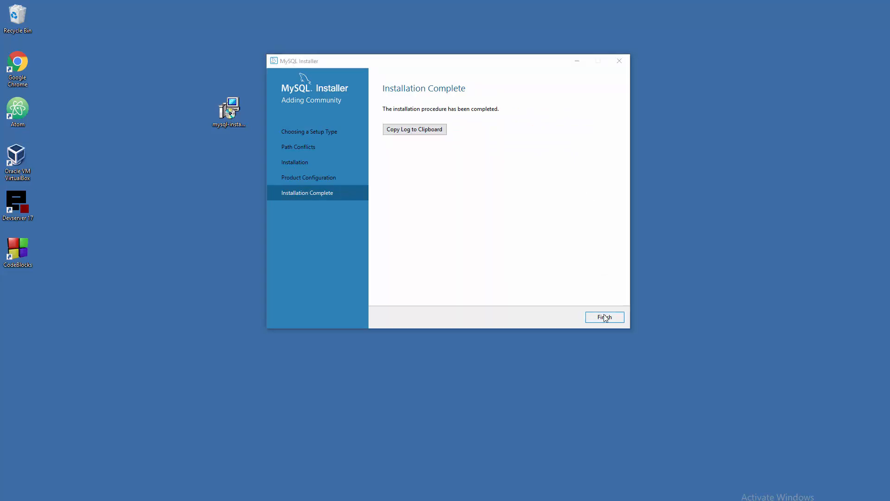
{"action": "left_click", "coordinate": [604, 316]}
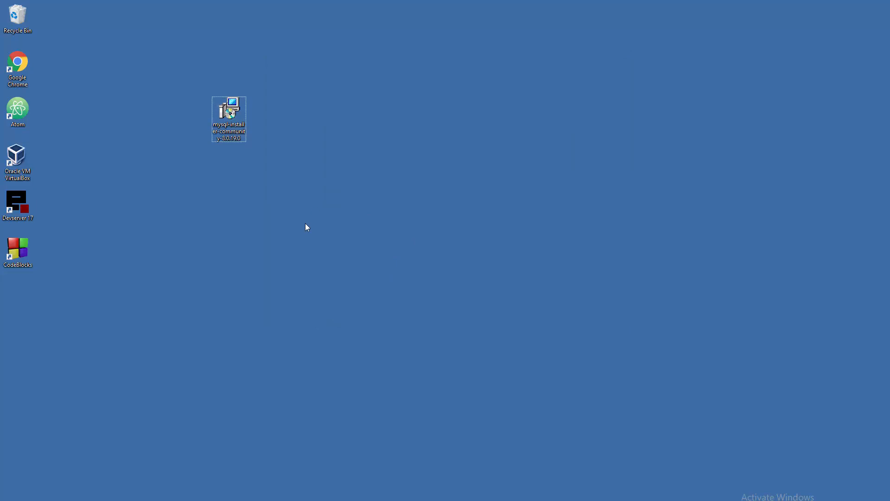
Launch MySQL 8.0 Command Line Client from the Start menu, sign in, and enlarge the console font.
{"action": "left_click", "coordinate": [7, 493]}
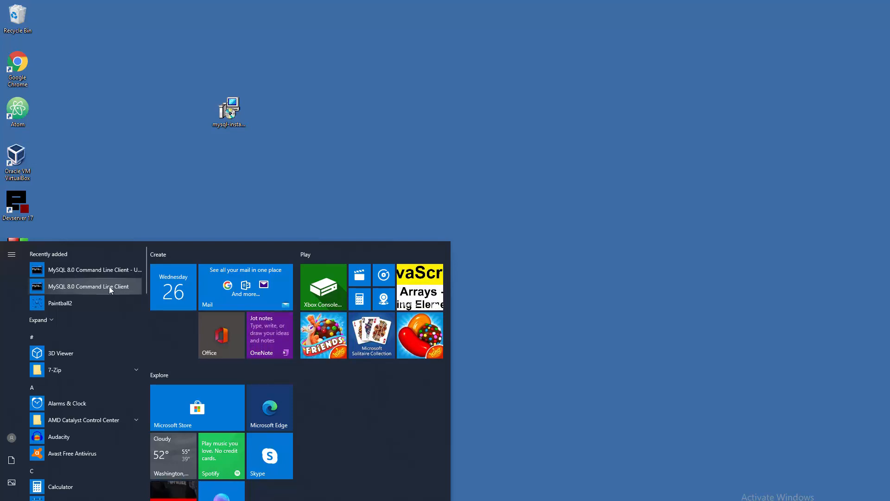
{"action": "left_click", "coordinate": [86, 286]}
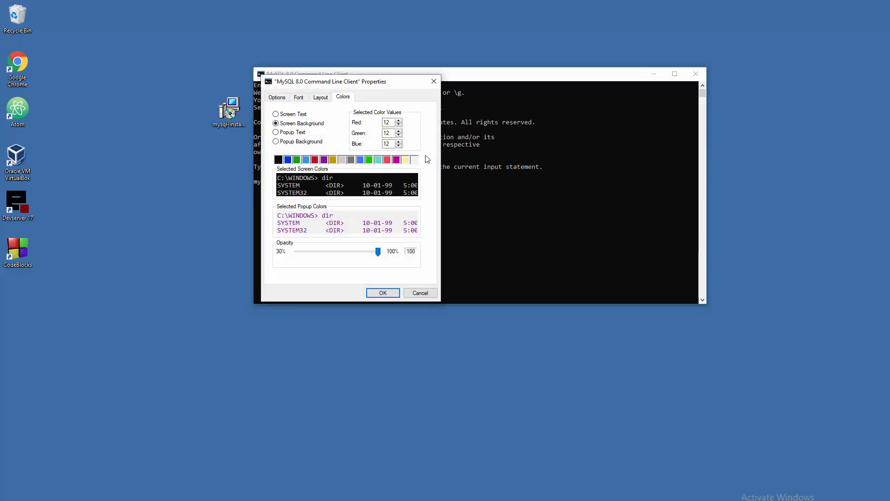
{"action": "left_click", "coordinate": [321, 96]}
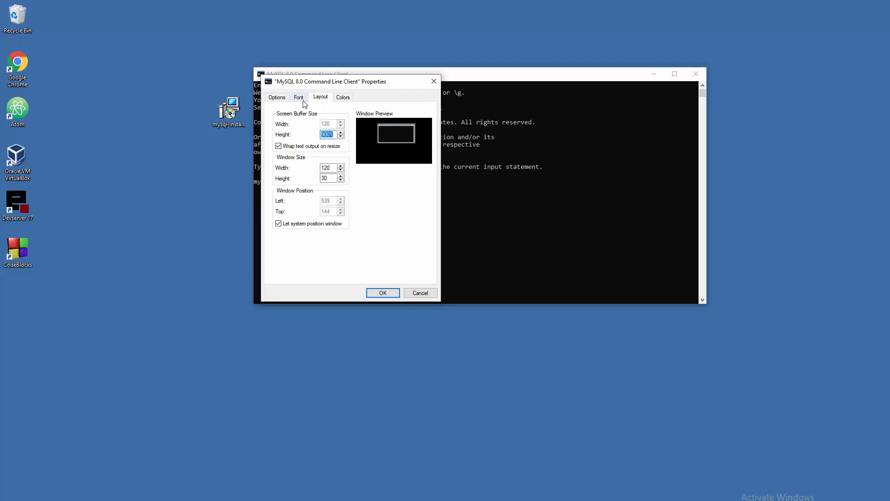
{"action": "left_click", "coordinate": [298, 97]}
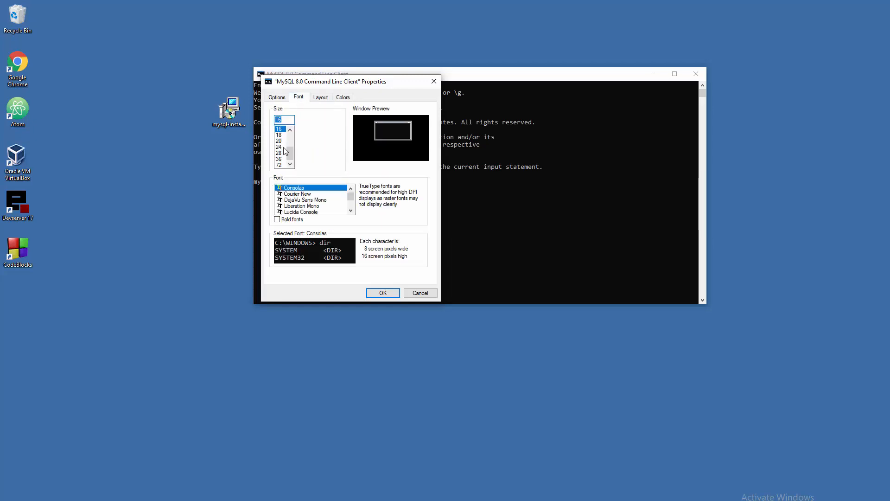
{"action": "left_click", "coordinate": [382, 292]}
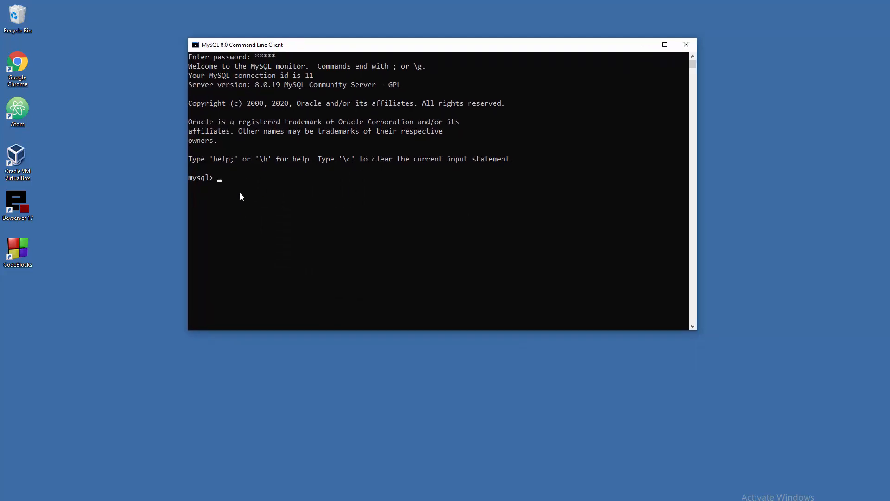
{"action": "mouse_move", "coordinate": [253, 198]}
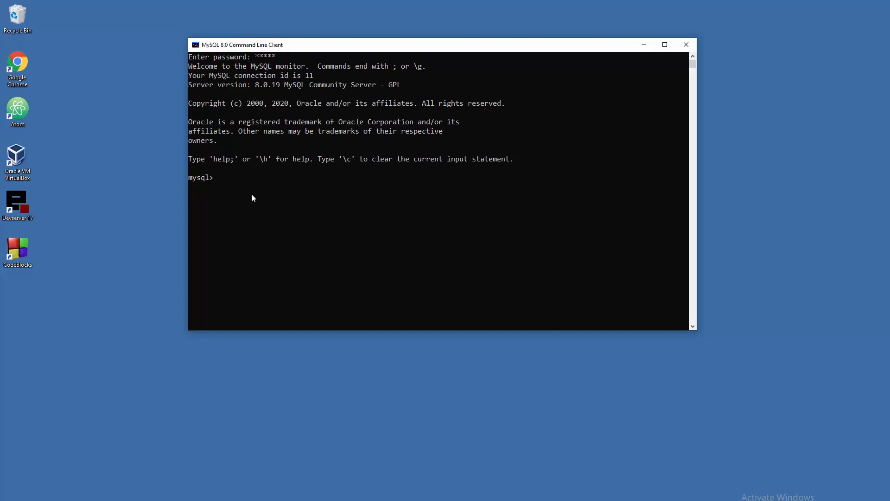
Run help; and show databases; in the client, then switch to the mysql database.
{"action": "type", "text": "help;"}
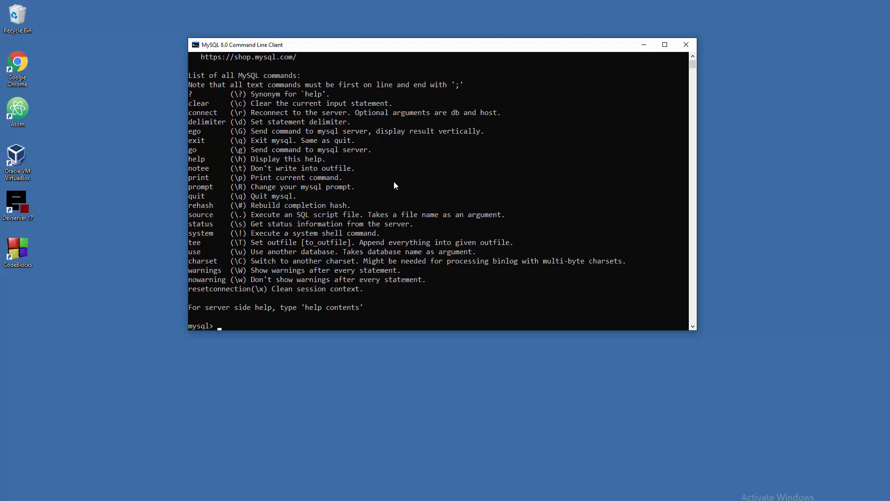
{"action": "type", "text": "show databases;"}
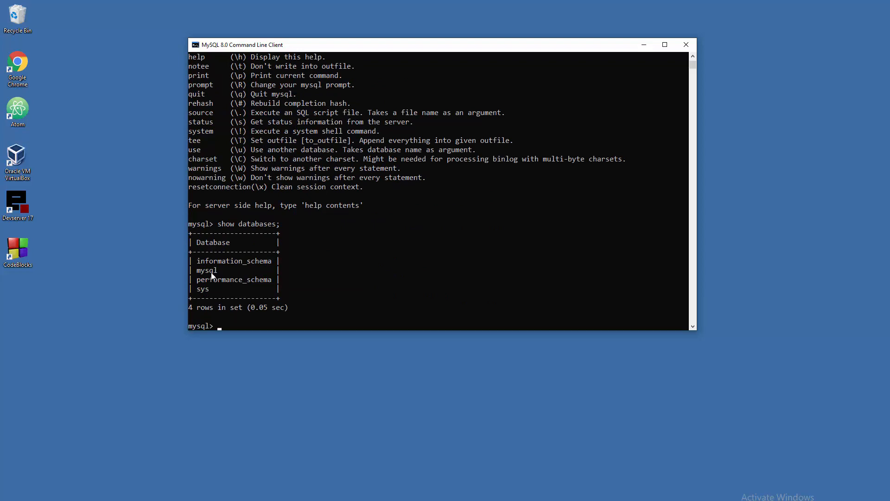
{"action": "mouse_move", "coordinate": [219, 275]}
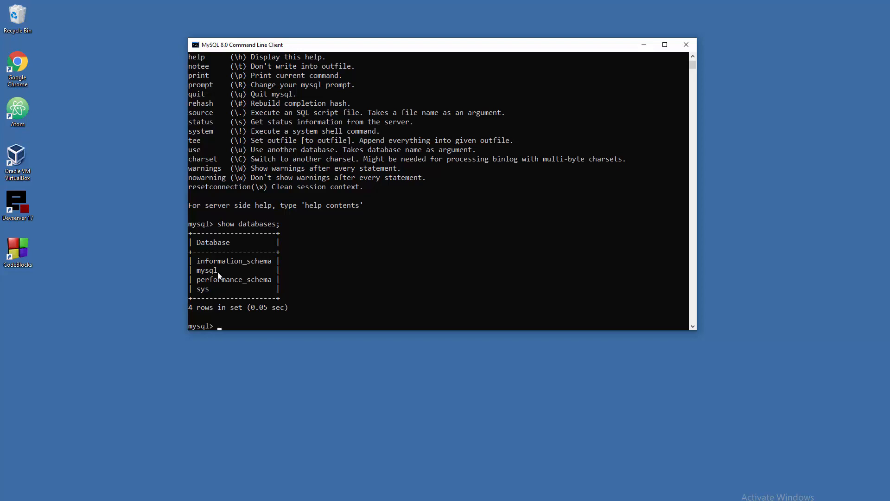
{"action": "type", "text": "use"}
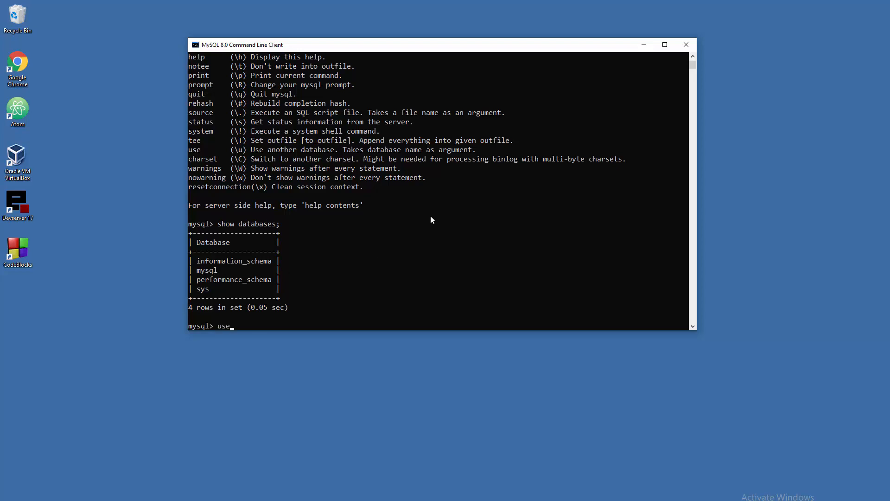
{"action": "type", "text": "mysql;"}
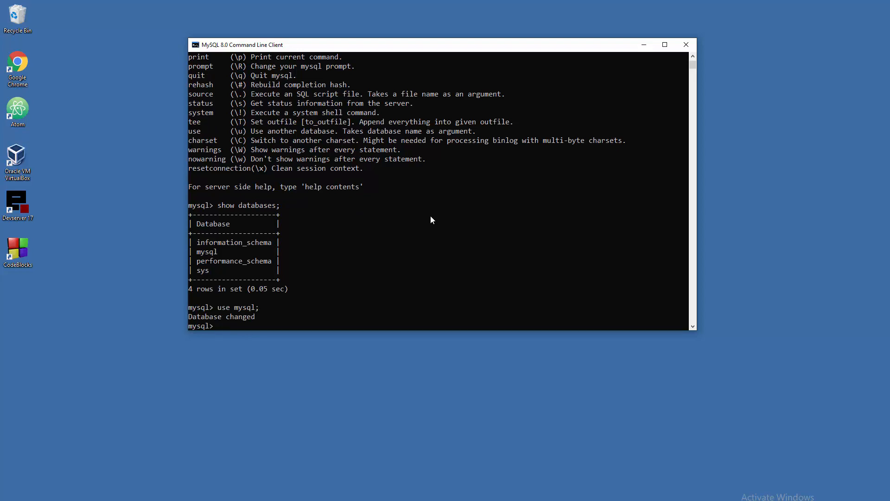
Try a select query, list the 33 tables in mysql, then close the client.
{"action": "type", "text": "select"}
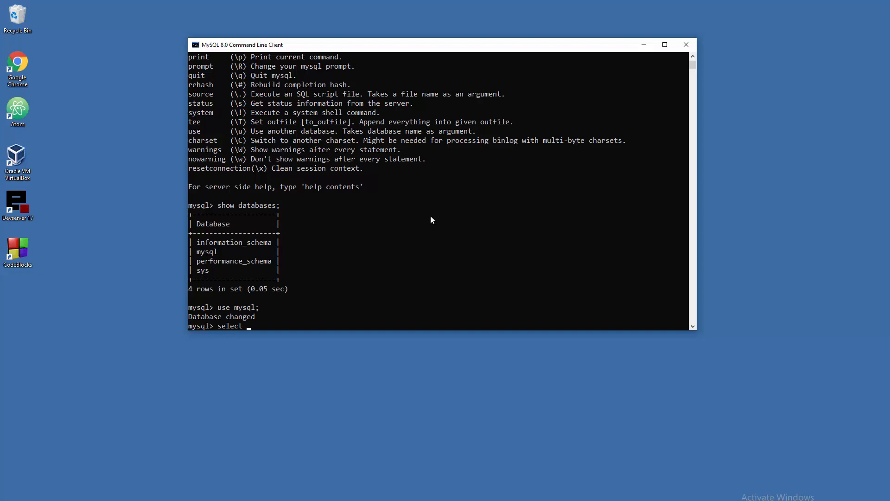
{"action": "type", "text": "* from"}
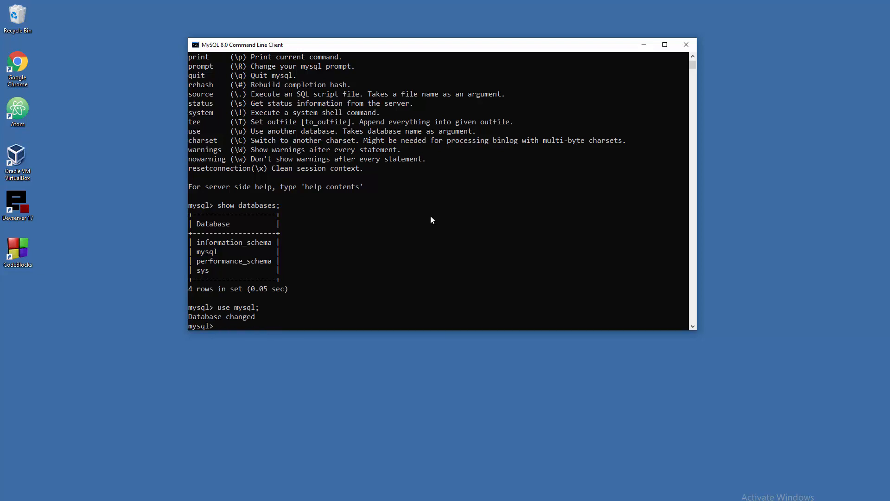
{"action": "type", "text": "show table"}
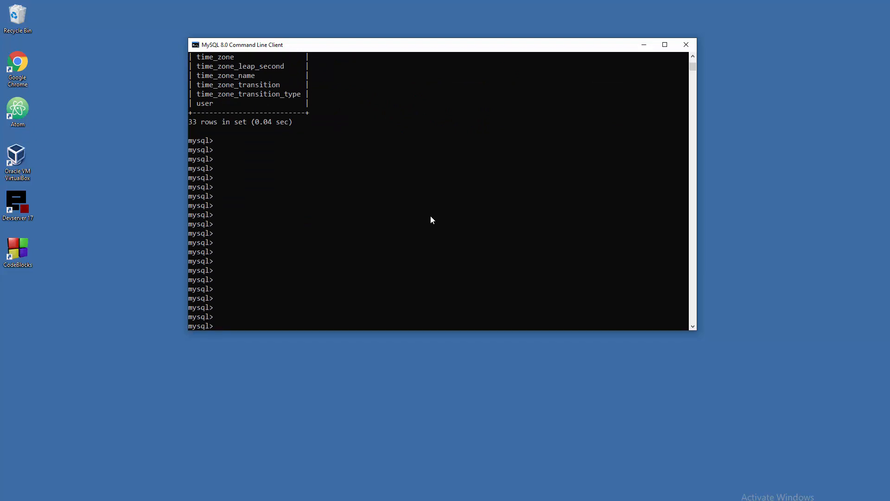
{"action": "left_click", "coordinate": [685, 44]}
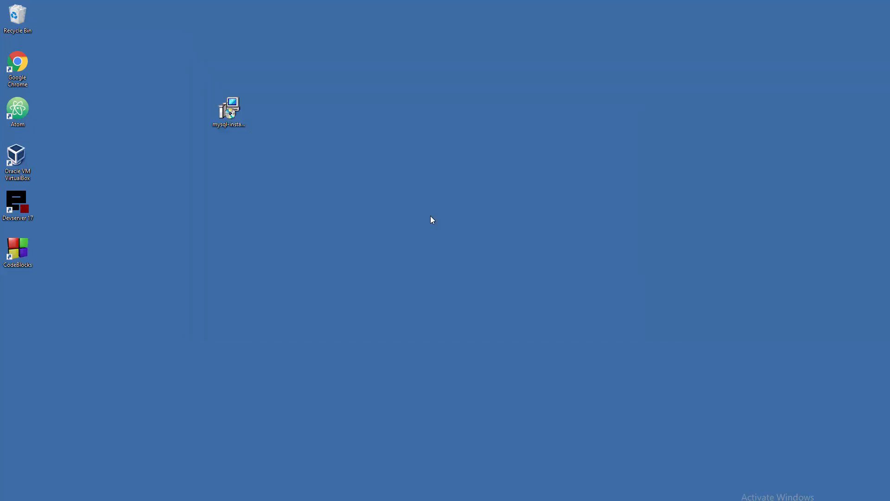
{"action": "left_click", "coordinate": [228, 111]}
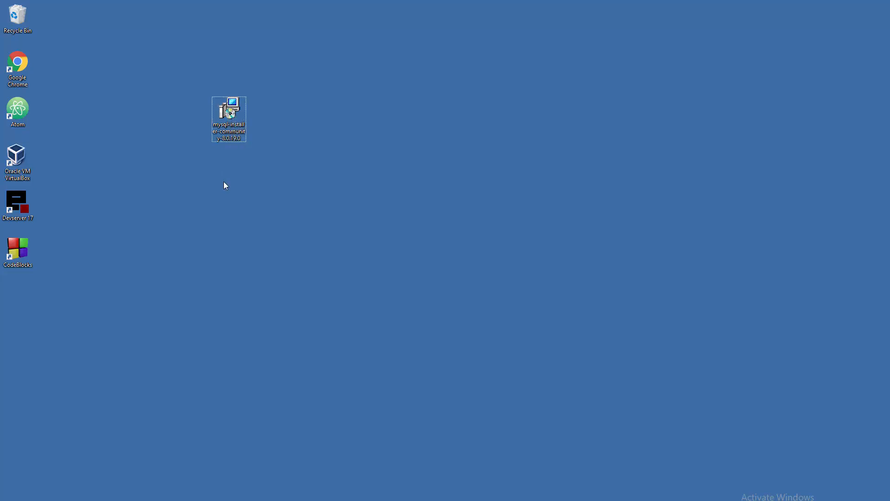
{"action": "mouse_move", "coordinate": [212, 189]}
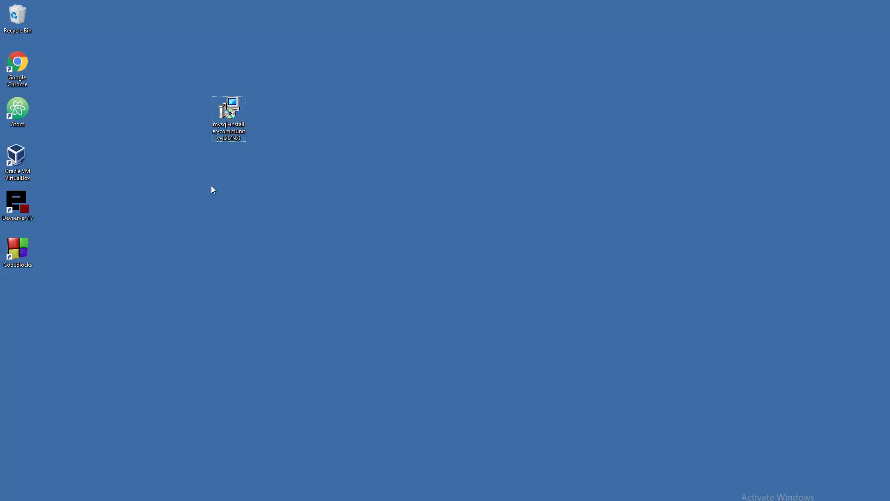